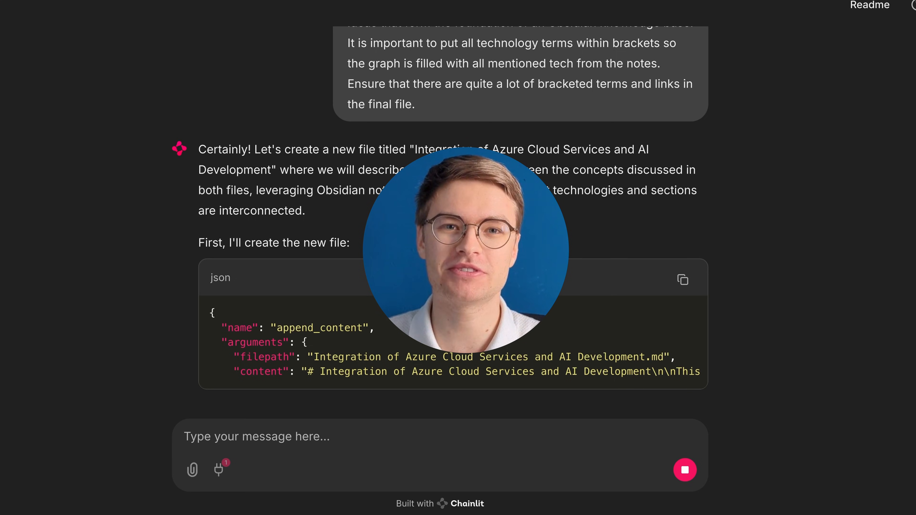
Start a new chat showing the LM Studio and Obsidian welcome message
{"action": "left_click", "coordinate": [14, 29]}
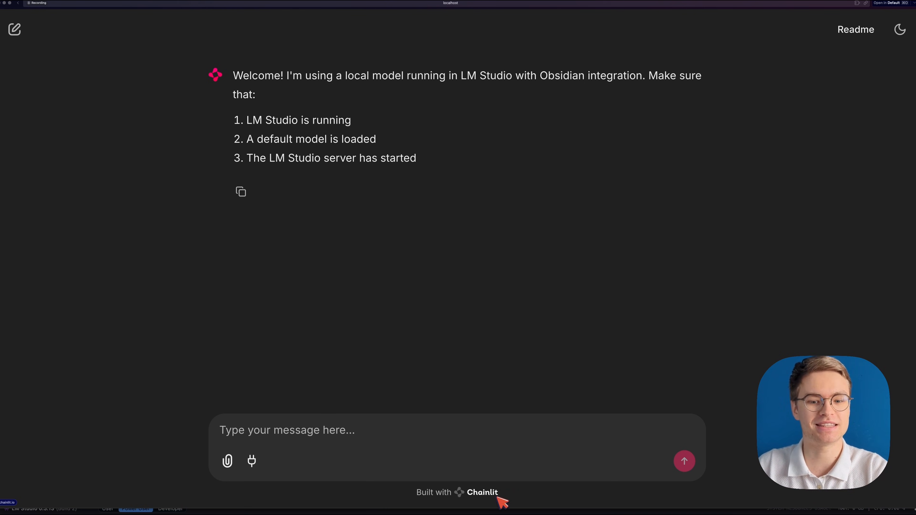
Send 'Hi' to the model, which returns a connection error with troubleshooting tips
{"action": "type", "text": "Hi"}
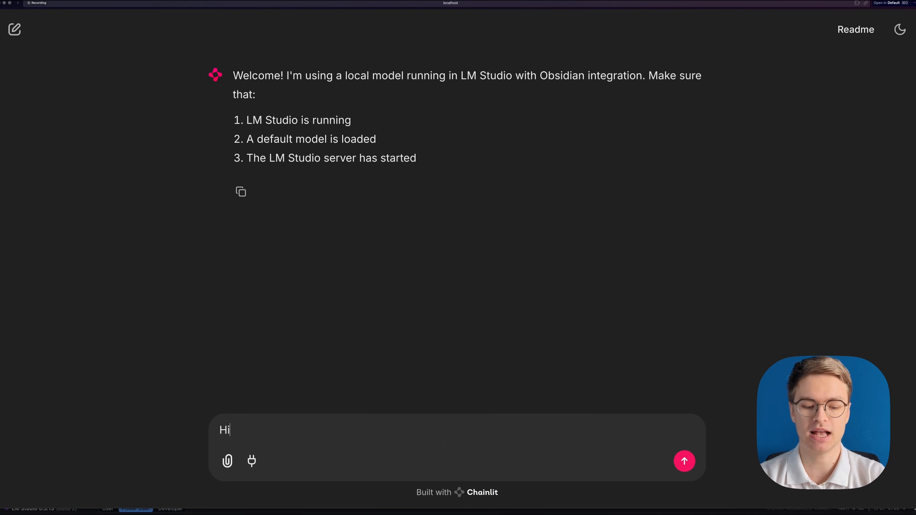
{"action": "left_click", "coordinate": [684, 461]}
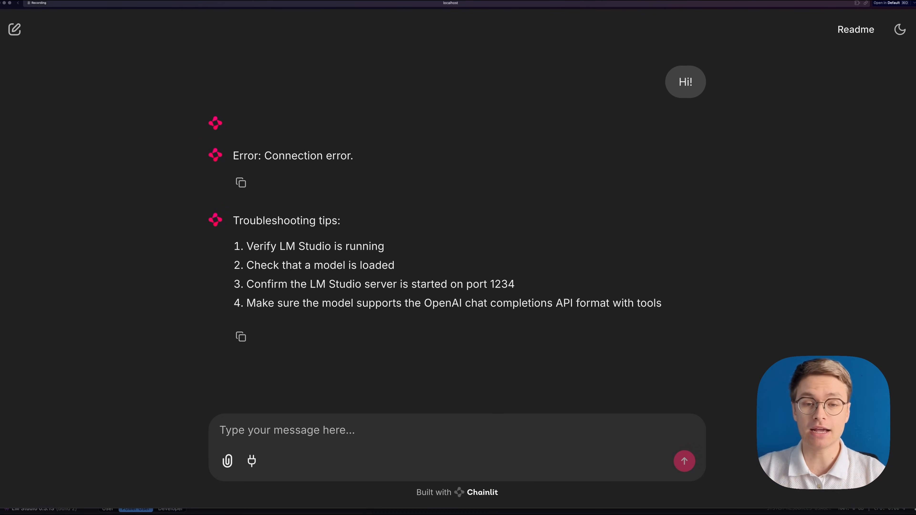
{"action": "mouse_move", "coordinate": [396, 194]}
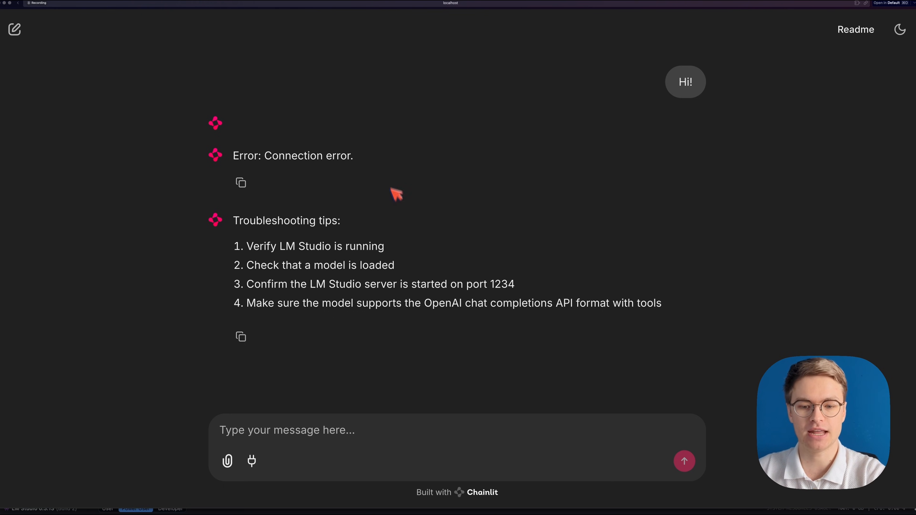
{"action": "mouse_move", "coordinate": [320, 129]}
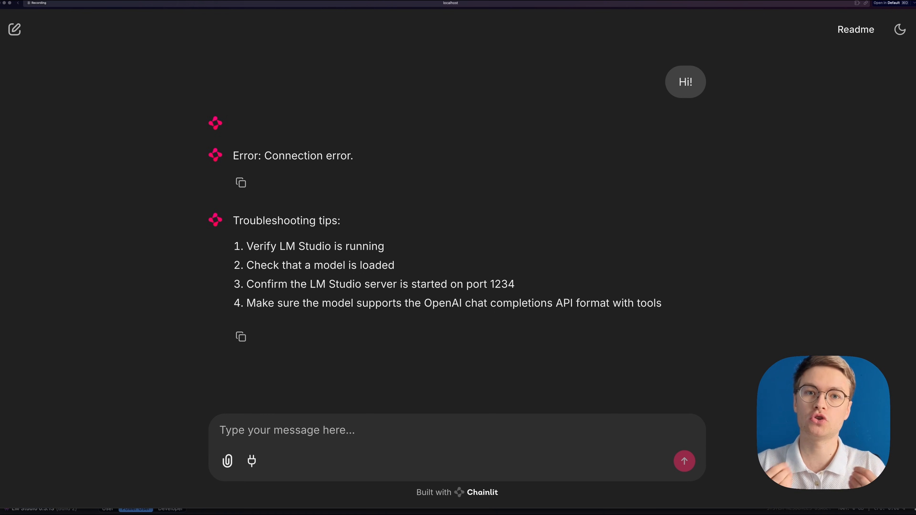
{"action": "mouse_move", "coordinate": [320, 197]}
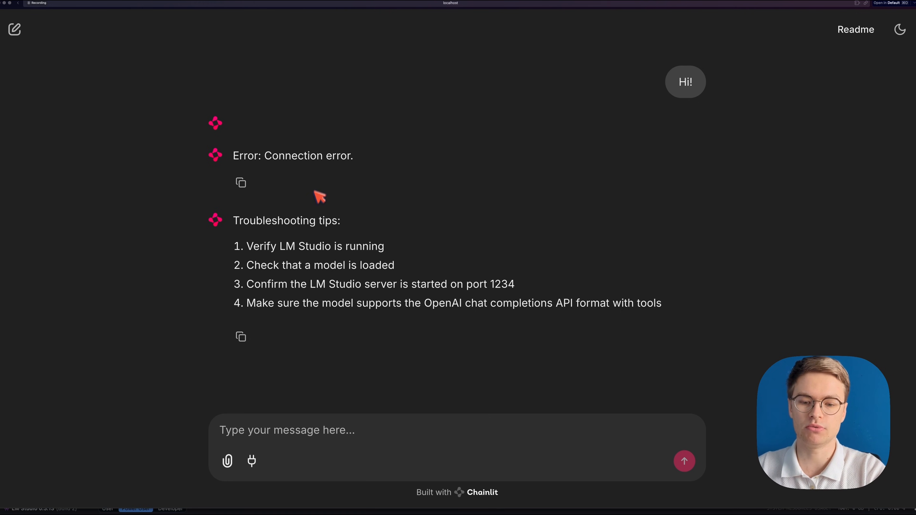
{"action": "mouse_move", "coordinate": [355, 247]}
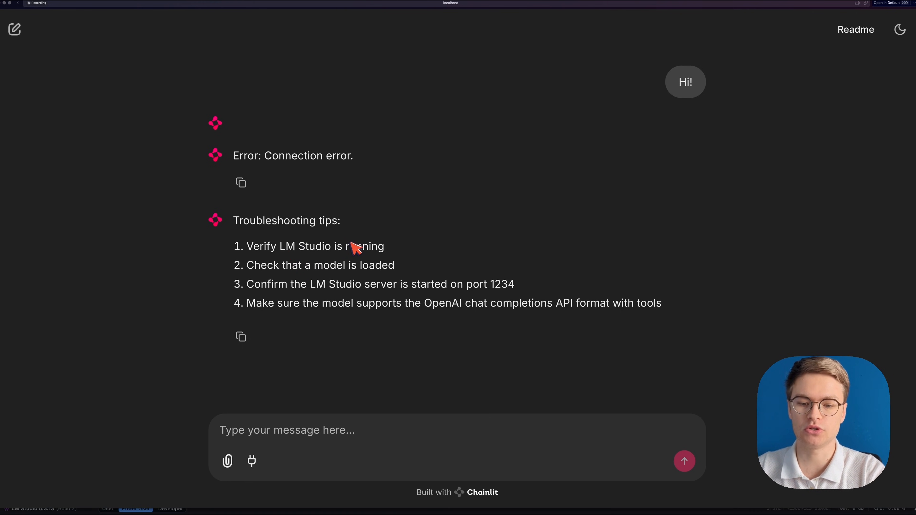
{"action": "mouse_move", "coordinate": [411, 263]}
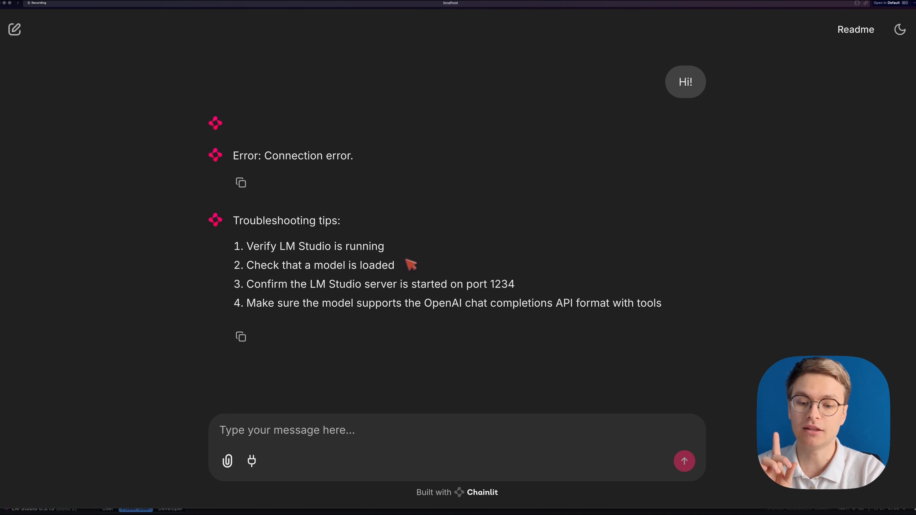
{"action": "mouse_move", "coordinate": [430, 310]}
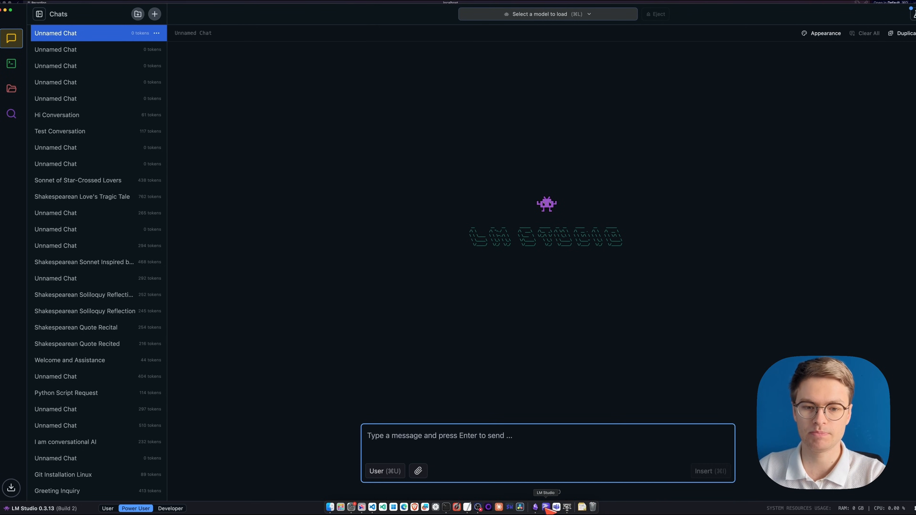
Bring up the model picker to choose Qwen2.5 14B Instruct
{"action": "left_click", "coordinate": [546, 13]}
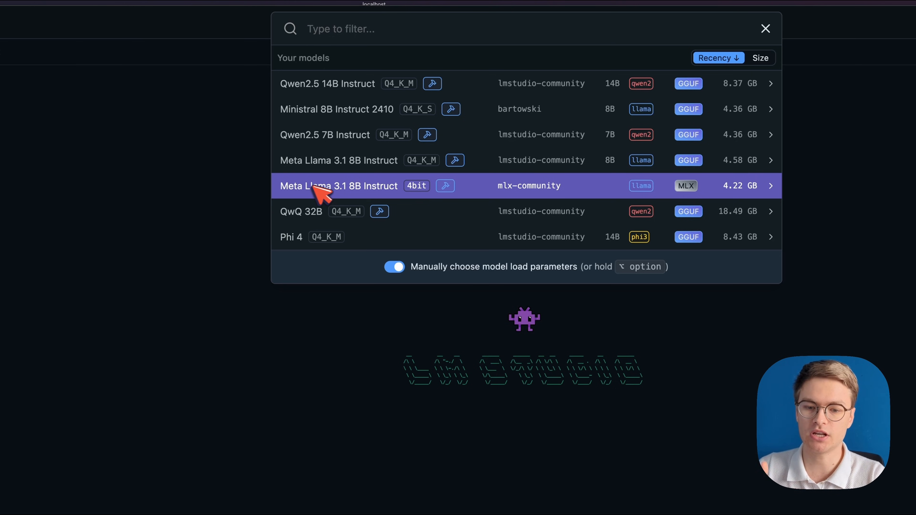
{"action": "mouse_move", "coordinate": [365, 190]}
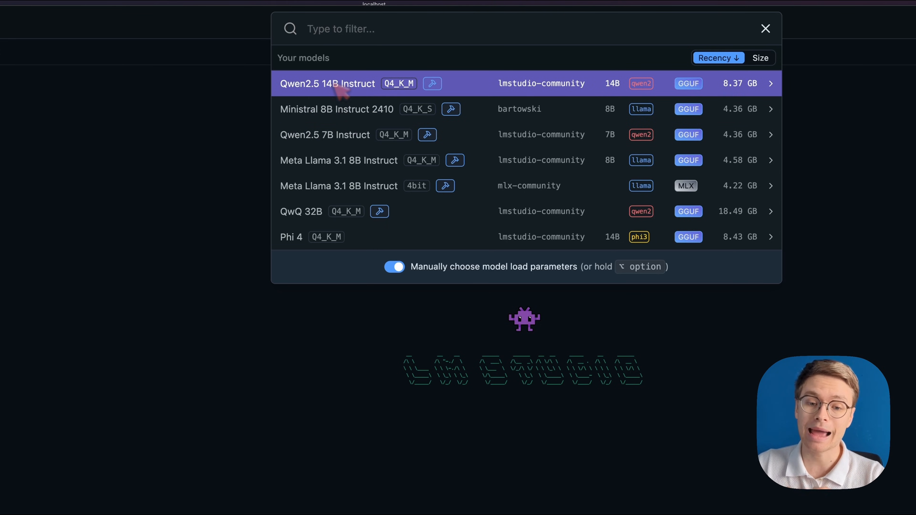
{"action": "mouse_move", "coordinate": [343, 90]}
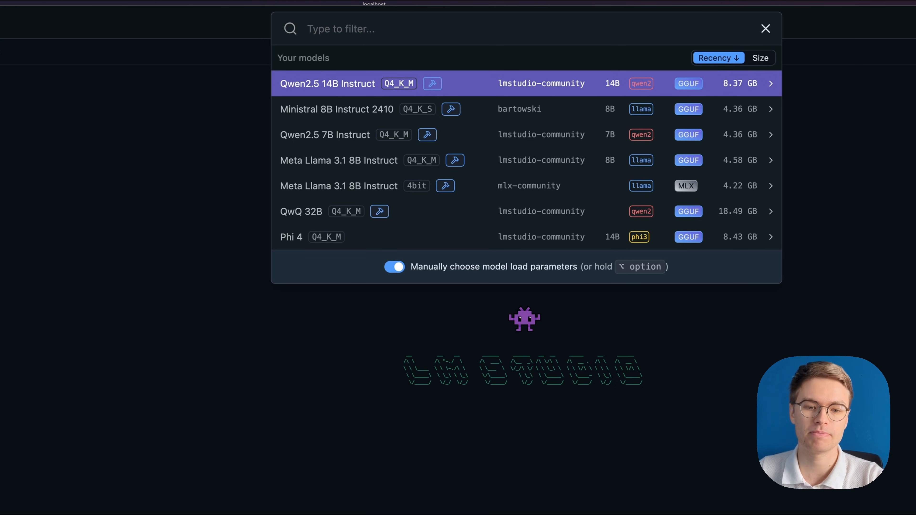
{"action": "mouse_move", "coordinate": [432, 83]}
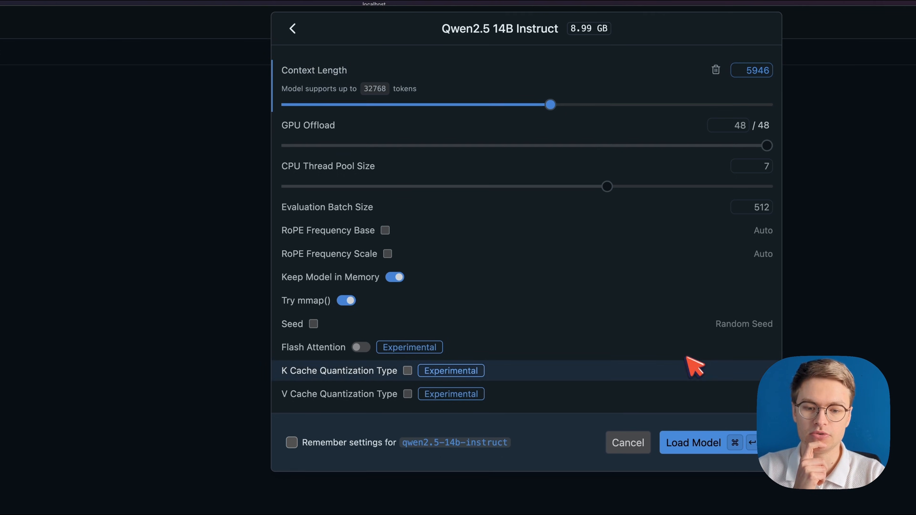
{"action": "left_click", "coordinate": [693, 442]}
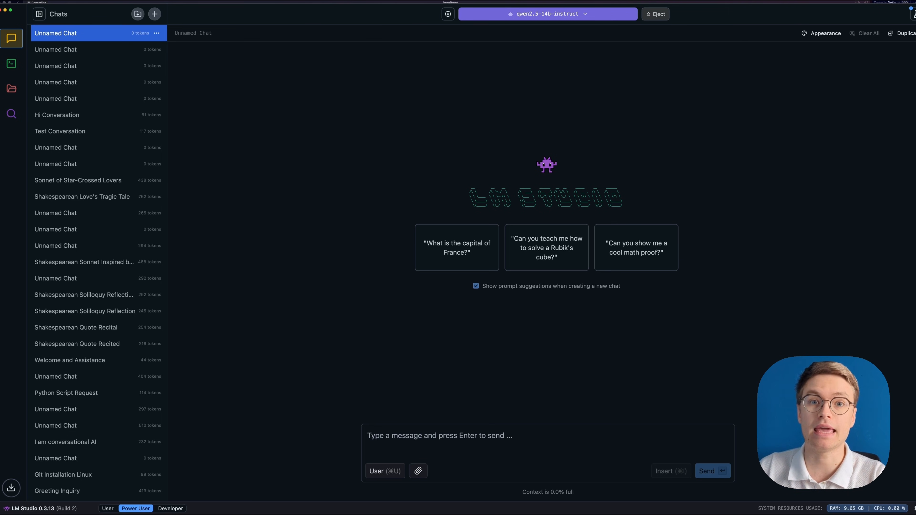
{"action": "mouse_move", "coordinate": [11, 62]}
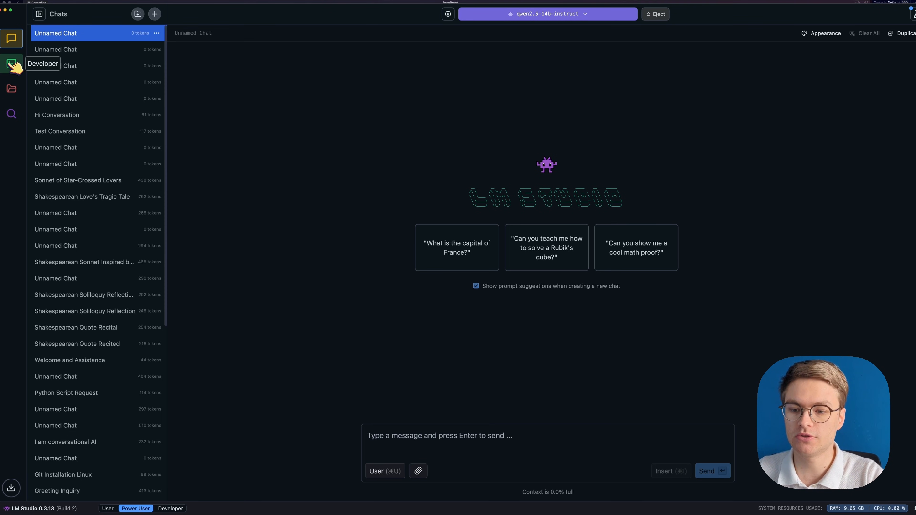
{"action": "left_click", "coordinate": [11, 65]}
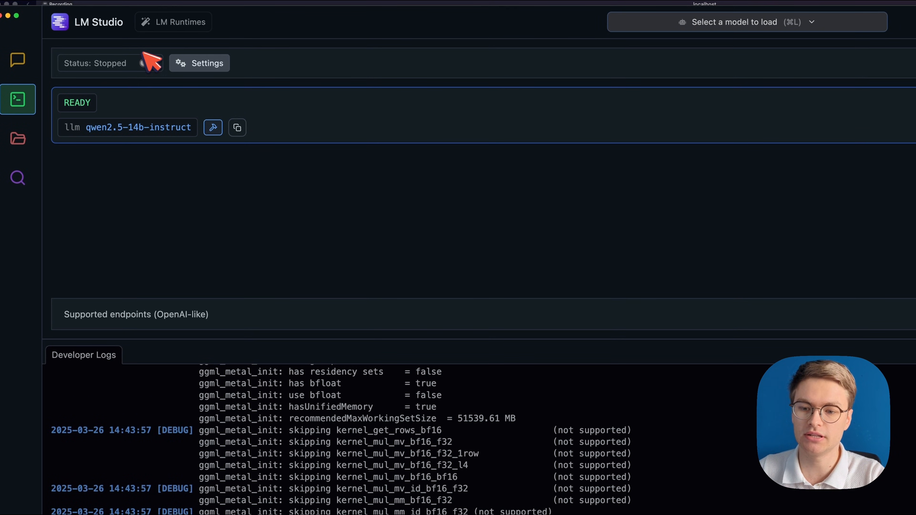
{"action": "left_click", "coordinate": [148, 63]}
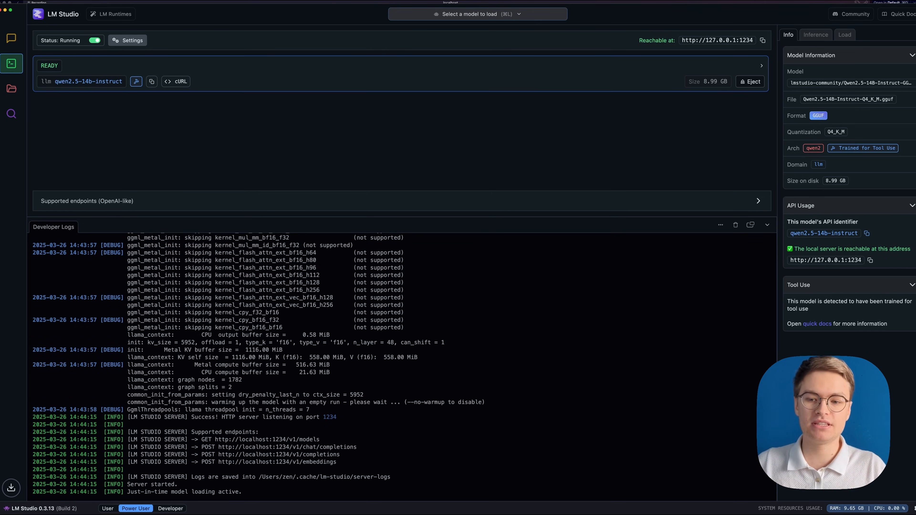
{"action": "left_click", "coordinate": [11, 38]}
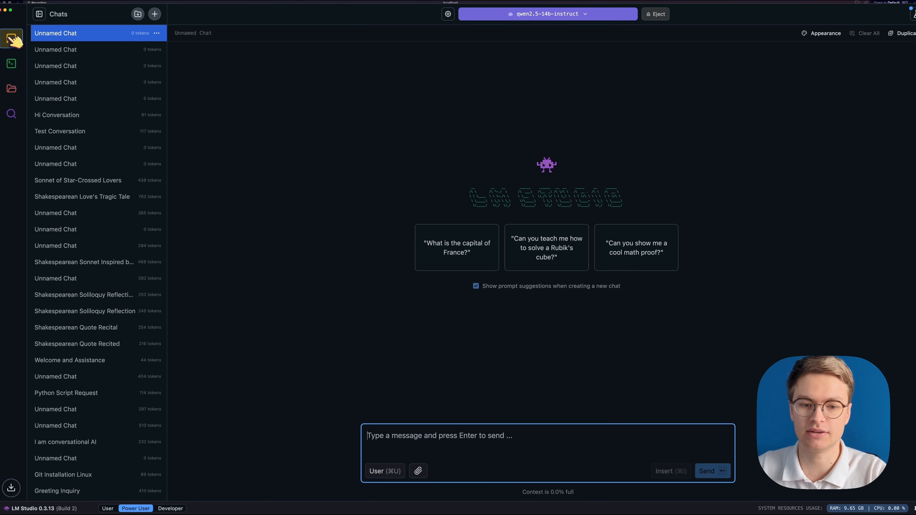
{"action": "left_click", "coordinate": [11, 64]}
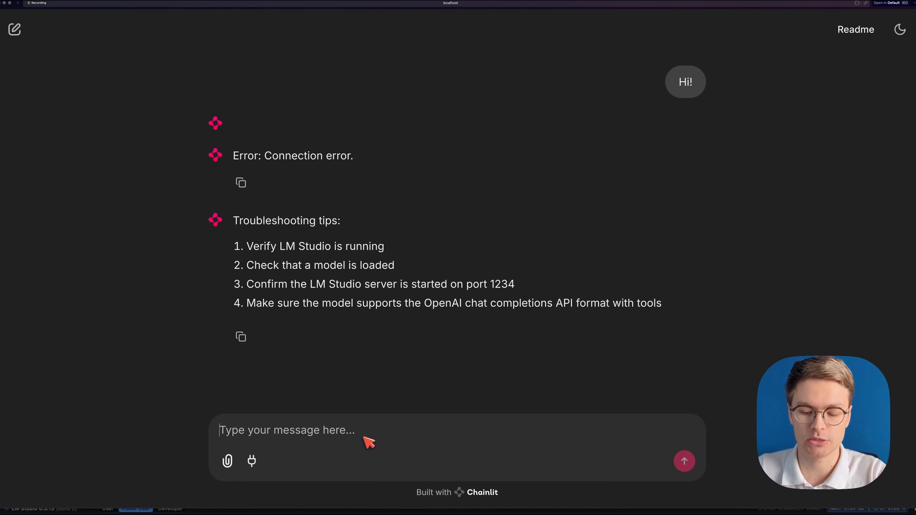
Start a new chat and resend the greeting, now answered by qwen2.5-14b-instruct
{"action": "left_click", "coordinate": [13, 29]}
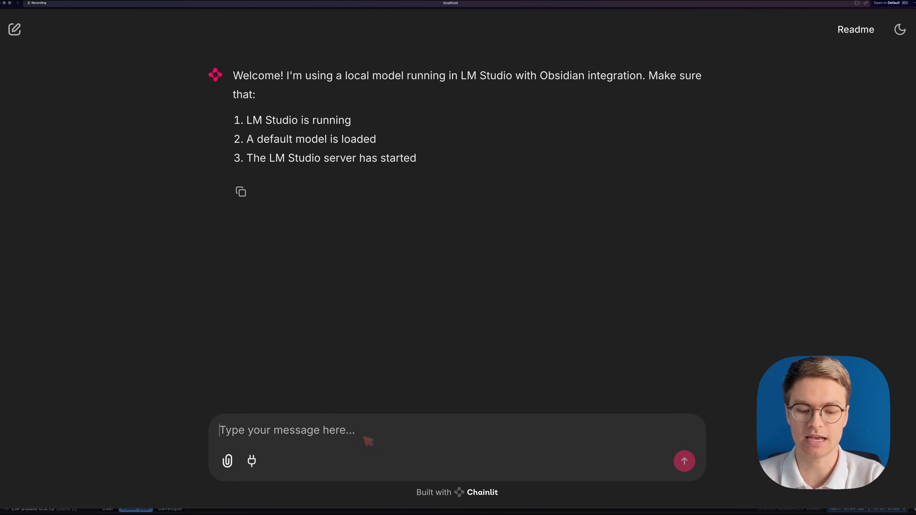
{"action": "left_click", "coordinate": [684, 461]}
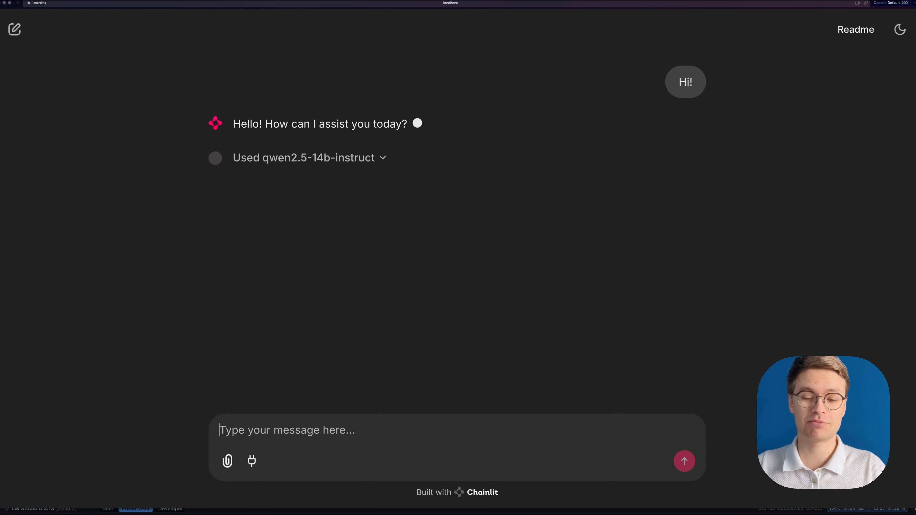
{"action": "mouse_move", "coordinate": [324, 179]}
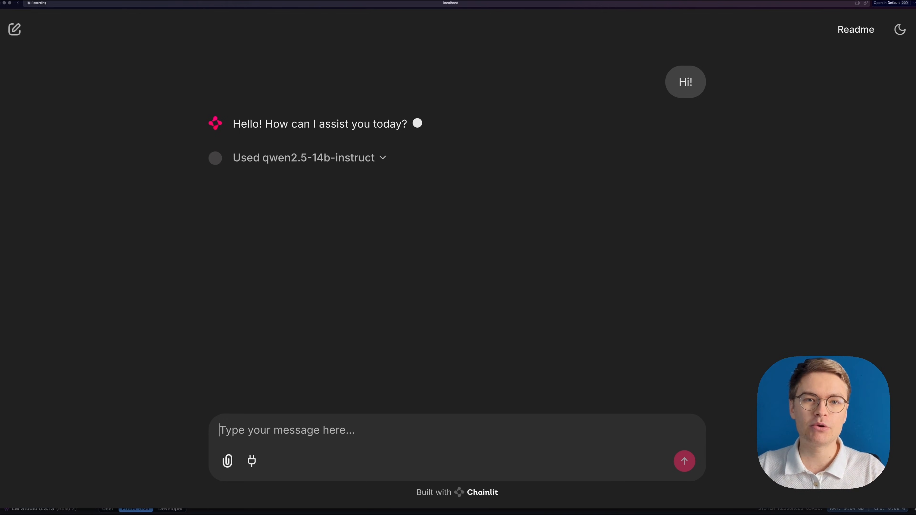
{"action": "mouse_move", "coordinate": [327, 177]}
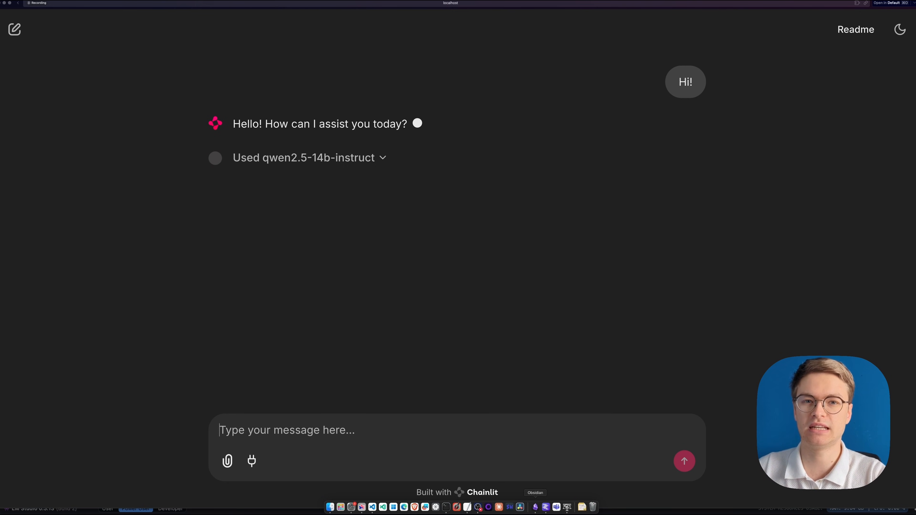
Switch to Obsidian and show the 'Python and FastAPI for AI Application Development' note
{"action": "left_click", "coordinate": [533, 507]}
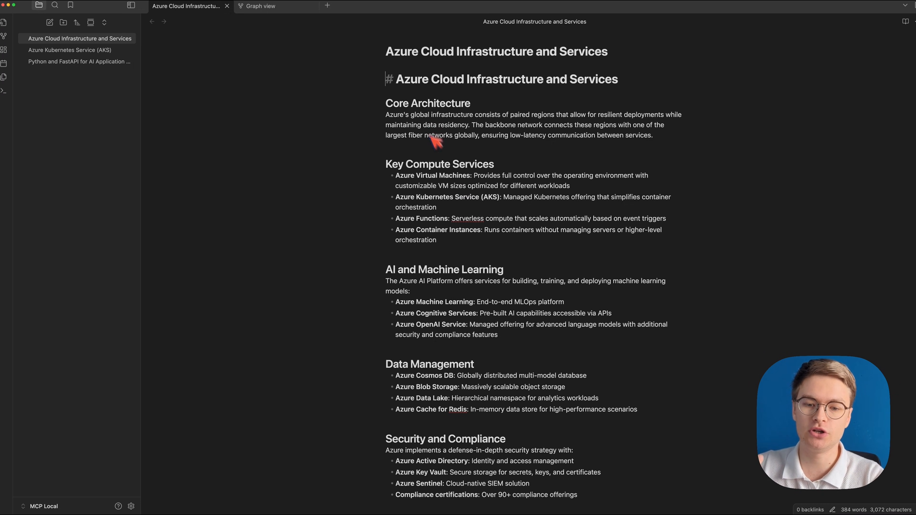
{"action": "mouse_move", "coordinate": [640, 54]}
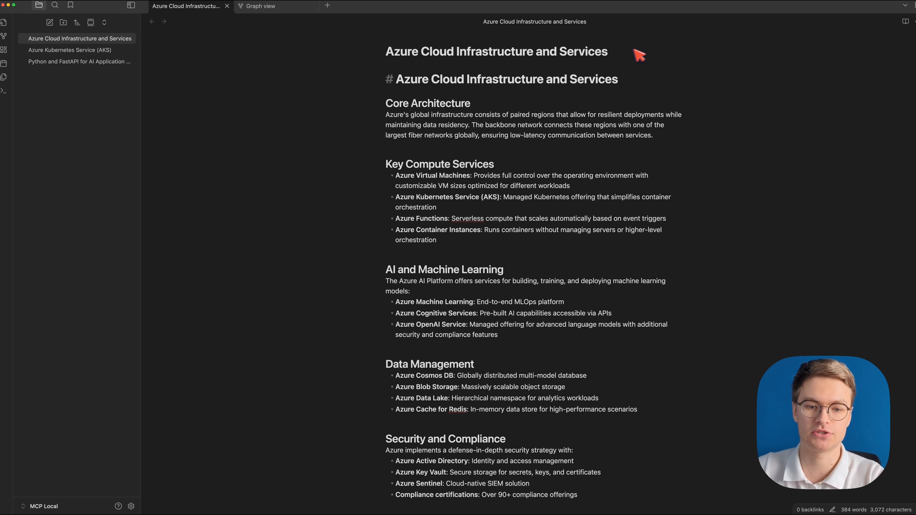
{"action": "left_click", "coordinate": [79, 61]}
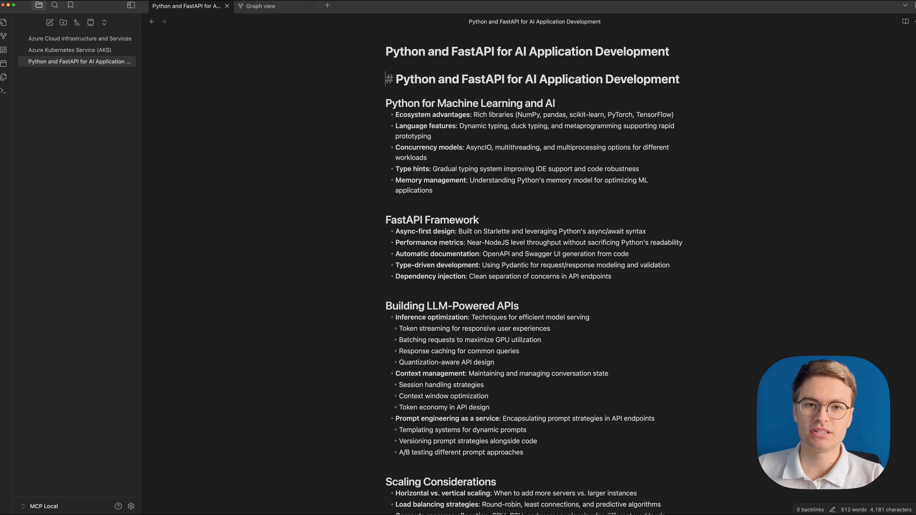
Bring up Obsidian's settings to reach the Local REST API plugin page
{"action": "left_click", "coordinate": [15, 2]}
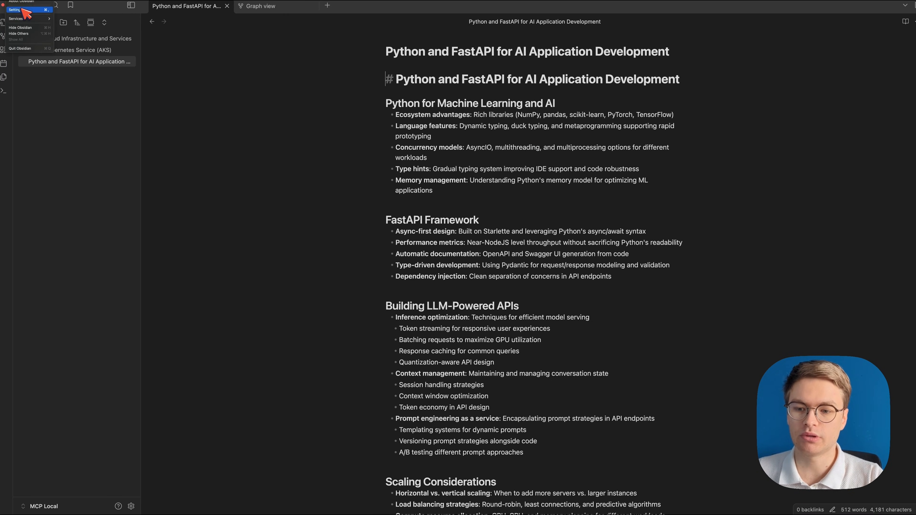
{"action": "left_click", "coordinate": [15, 10]}
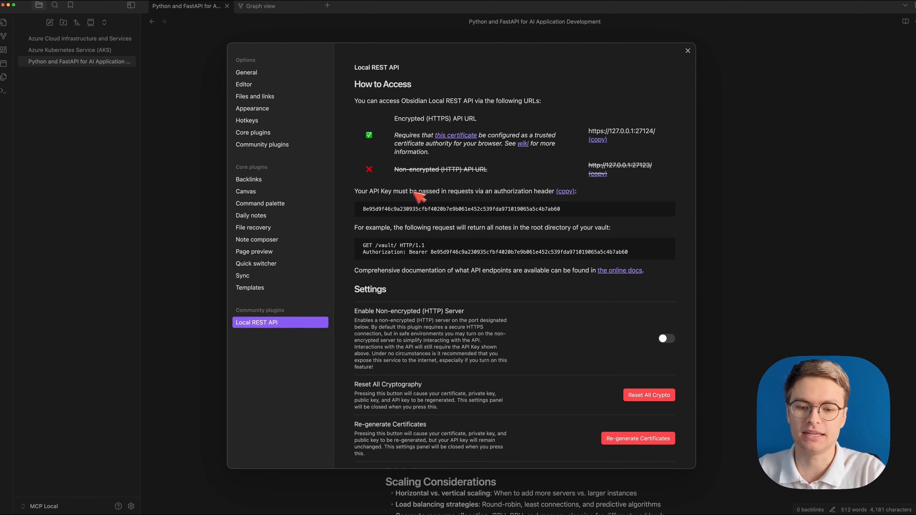
{"action": "mouse_move", "coordinate": [421, 198]}
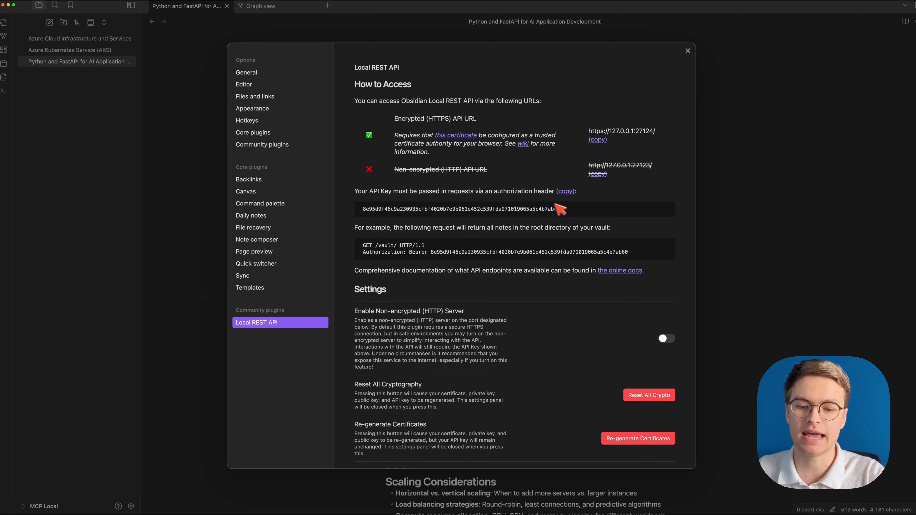
{"action": "mouse_move", "coordinate": [554, 211]}
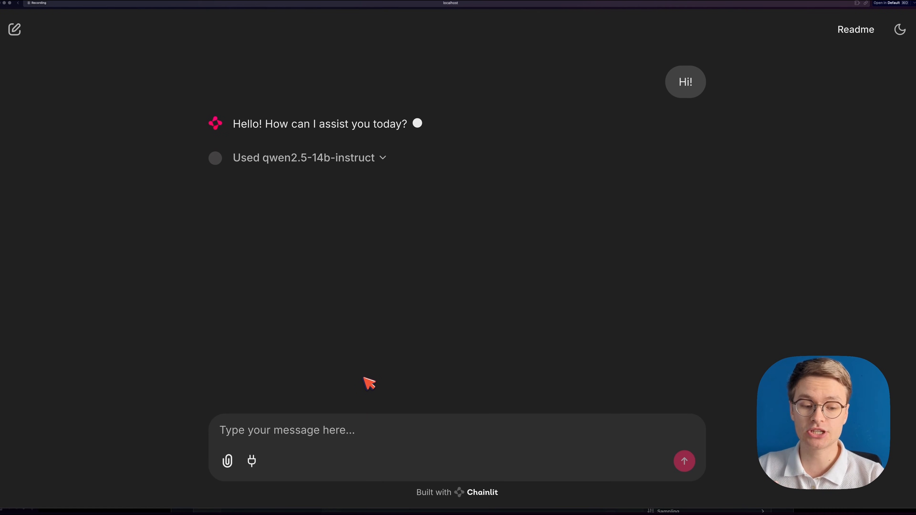
{"action": "mouse_move", "coordinate": [251, 461]}
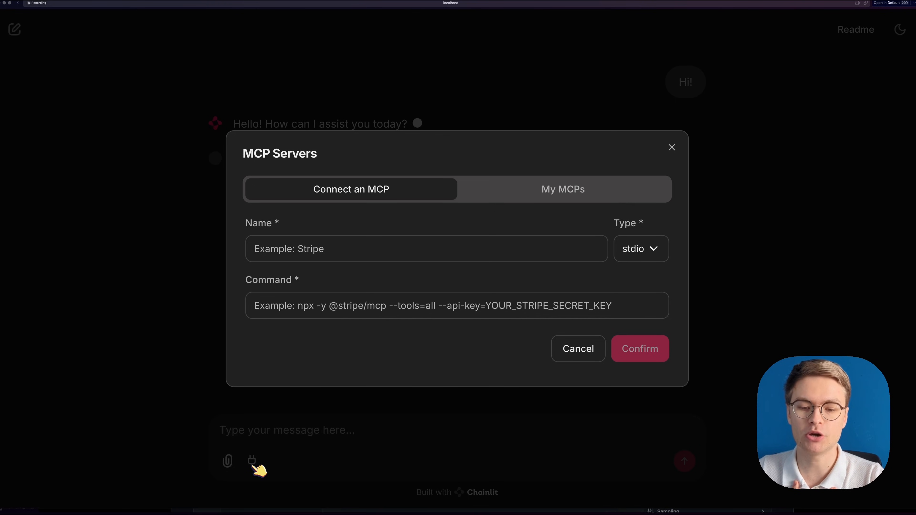
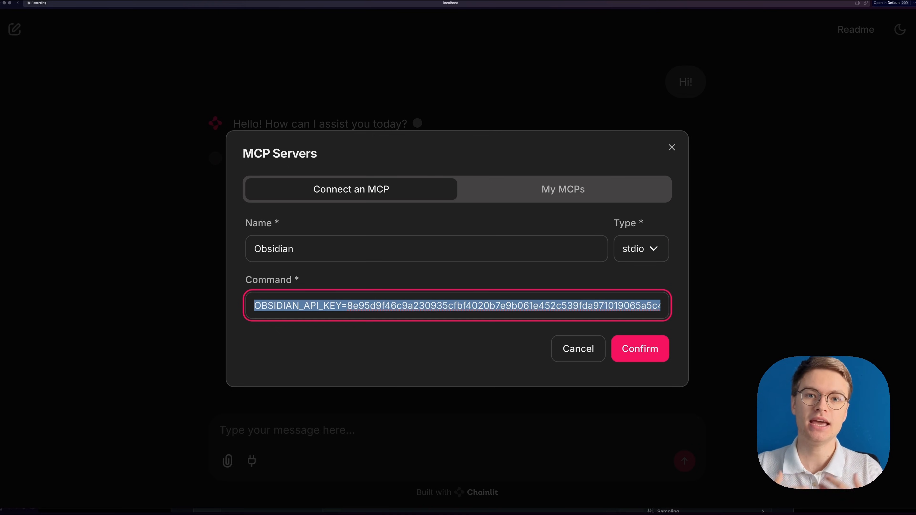
Name the MCP server 'Obsidian' and enter a command passing OBSIDIAN_API_KEY to mcp-obsidian
{"action": "mouse_move", "coordinate": [668, 308]}
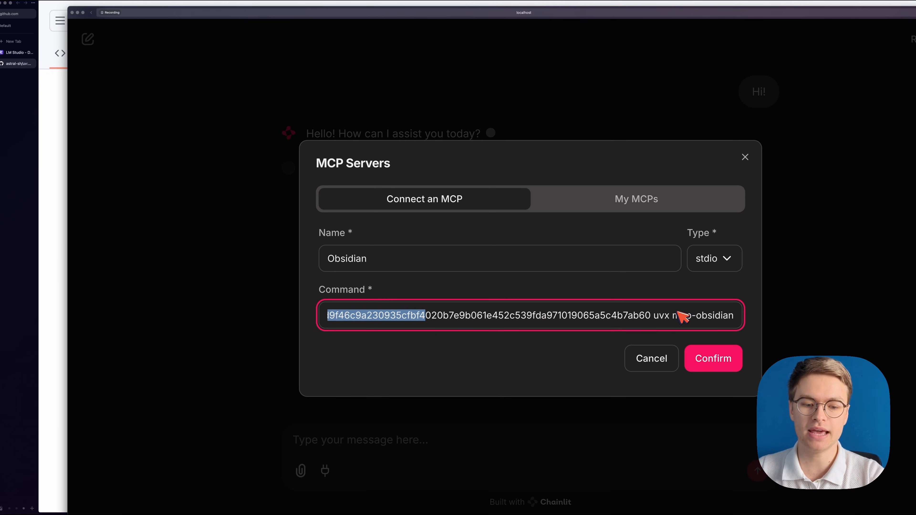
{"action": "double_click", "coordinate": [700, 315]}
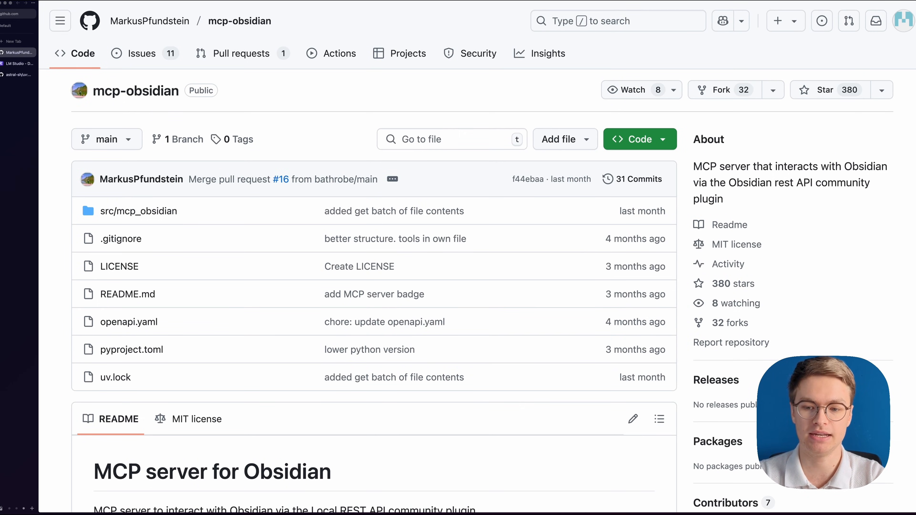
{"action": "mouse_move", "coordinate": [134, 14]}
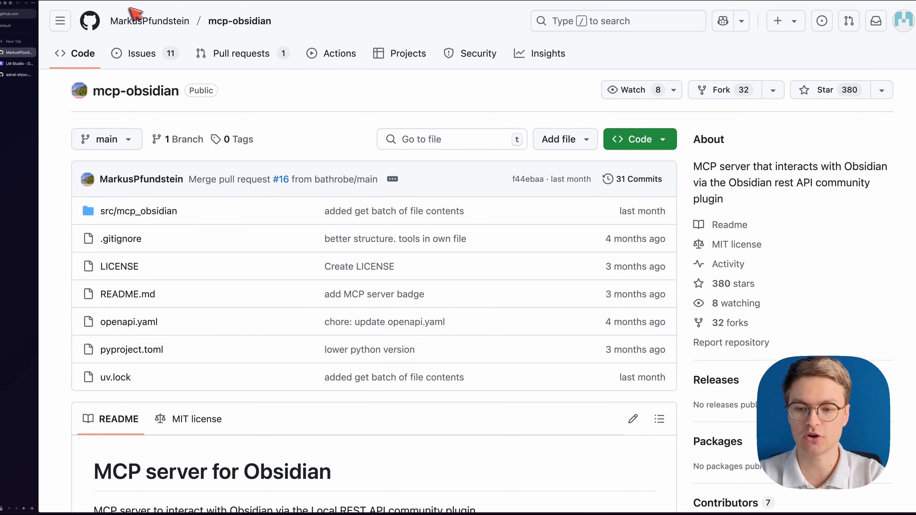
{"action": "mouse_move", "coordinate": [135, 91]}
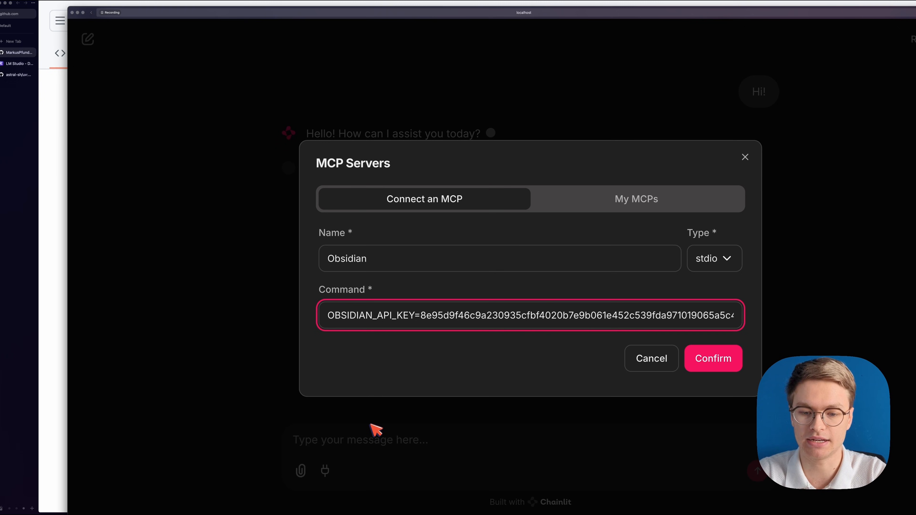
{"action": "mouse_move", "coordinate": [131, 23]}
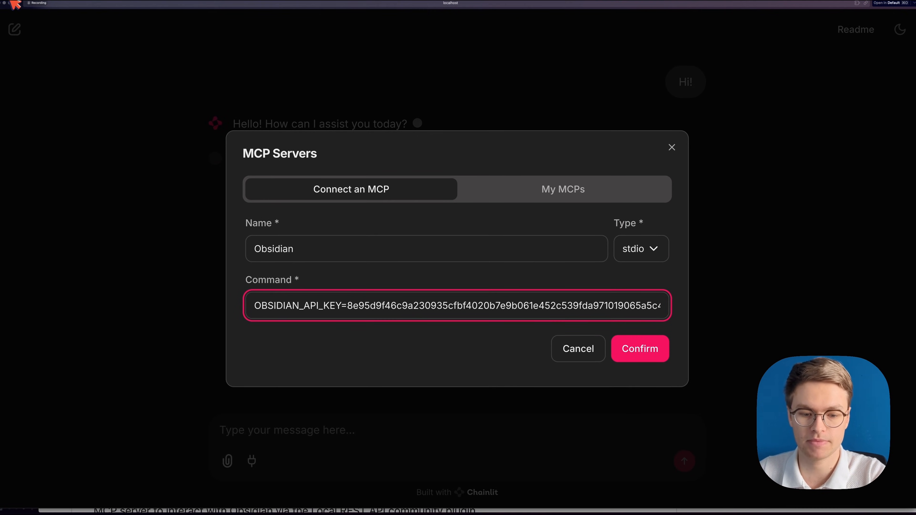
Confirm the Obsidian MCP server so its seven vault tools are listed
{"action": "left_click", "coordinate": [639, 349]}
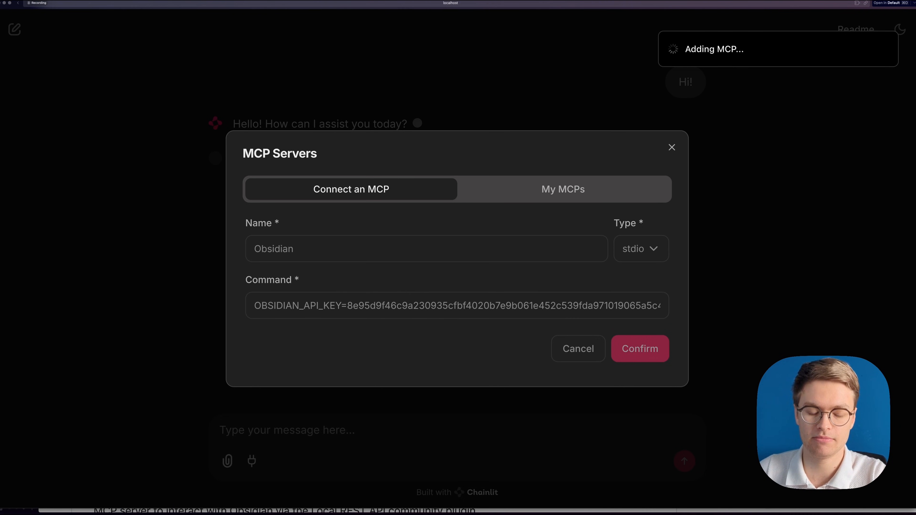
{"action": "left_click", "coordinate": [639, 348]}
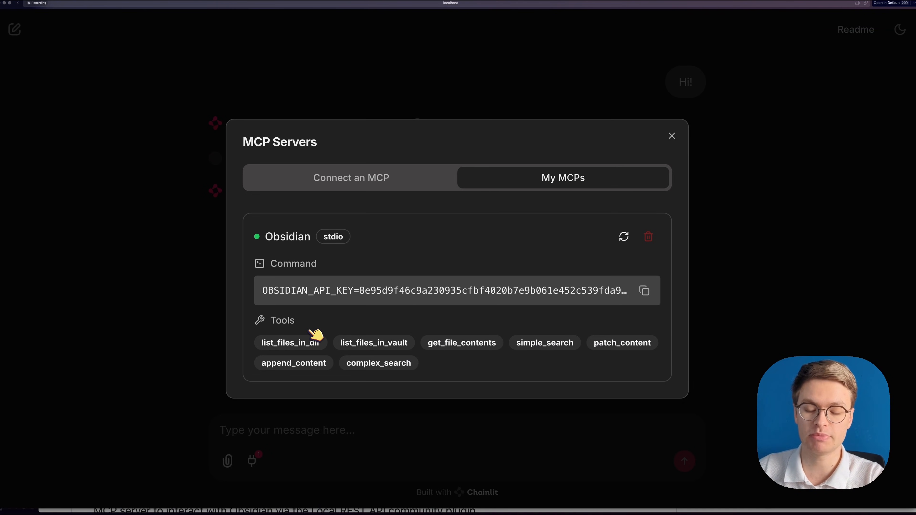
{"action": "mouse_move", "coordinate": [304, 342]}
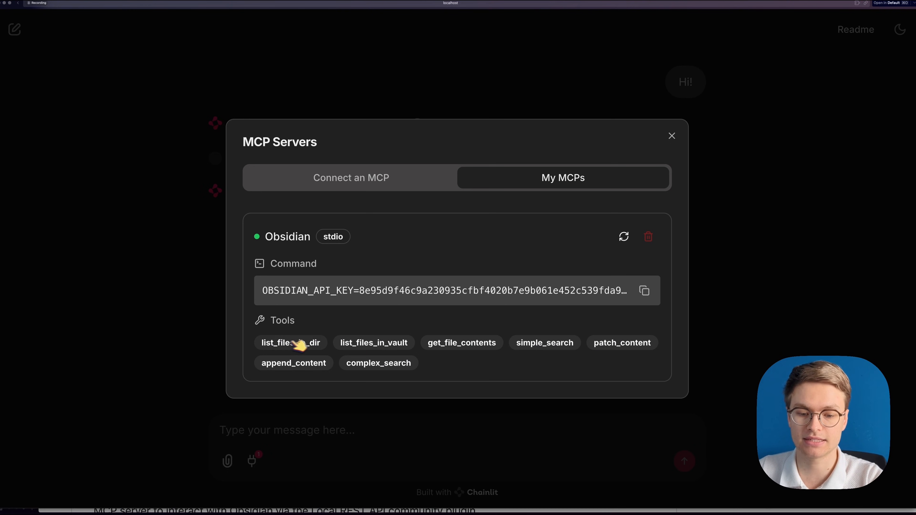
{"action": "mouse_move", "coordinate": [496, 351]}
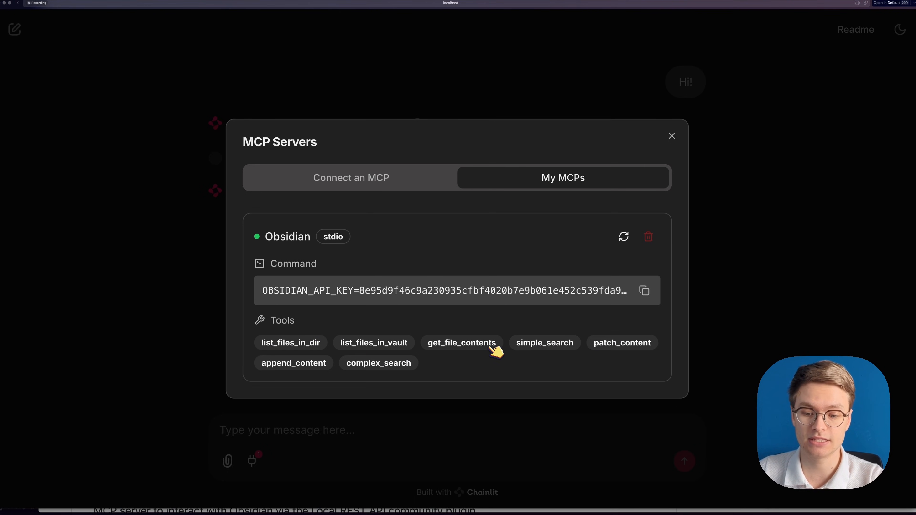
{"action": "mouse_move", "coordinate": [387, 378]}
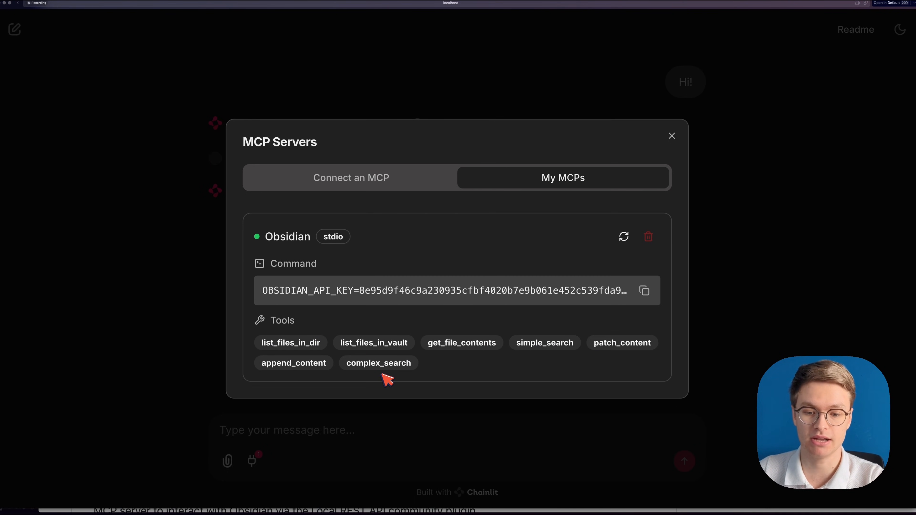
{"action": "mouse_move", "coordinate": [387, 380]}
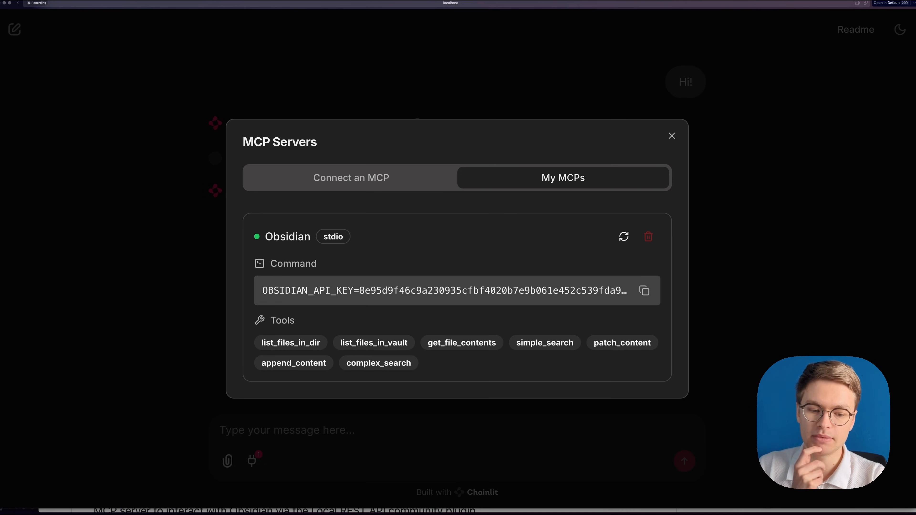
{"action": "mouse_move", "coordinate": [382, 446]}
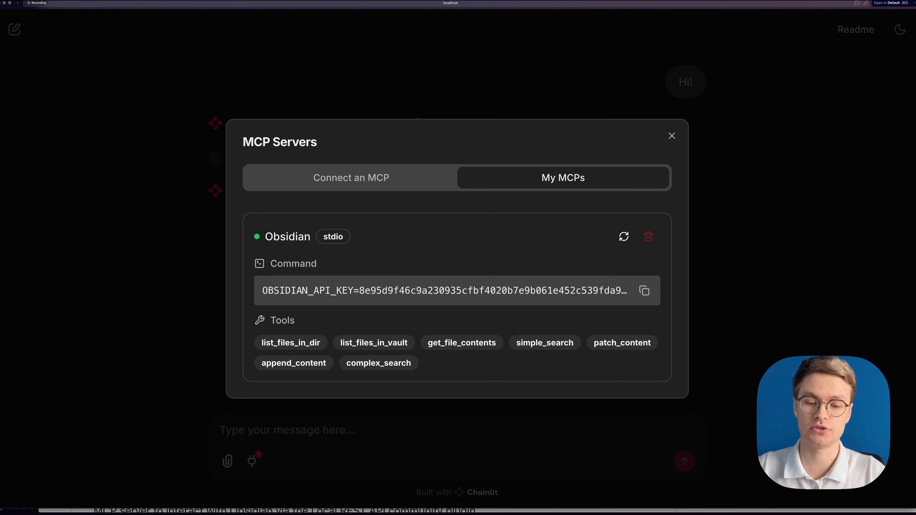
Dismiss the MCP list, send 'Hello!' to the assistant, then switch to LM Studio
{"action": "left_click", "coordinate": [671, 136]}
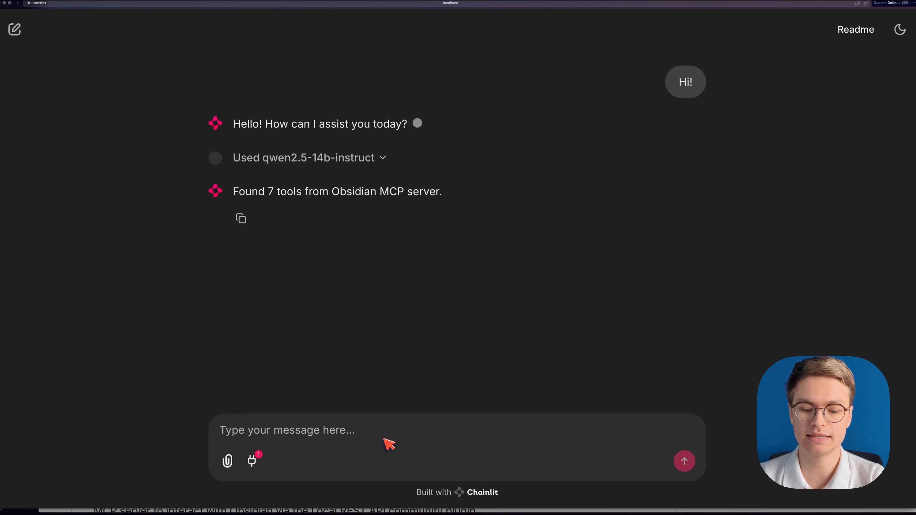
{"action": "type", "text": "Hello!"}
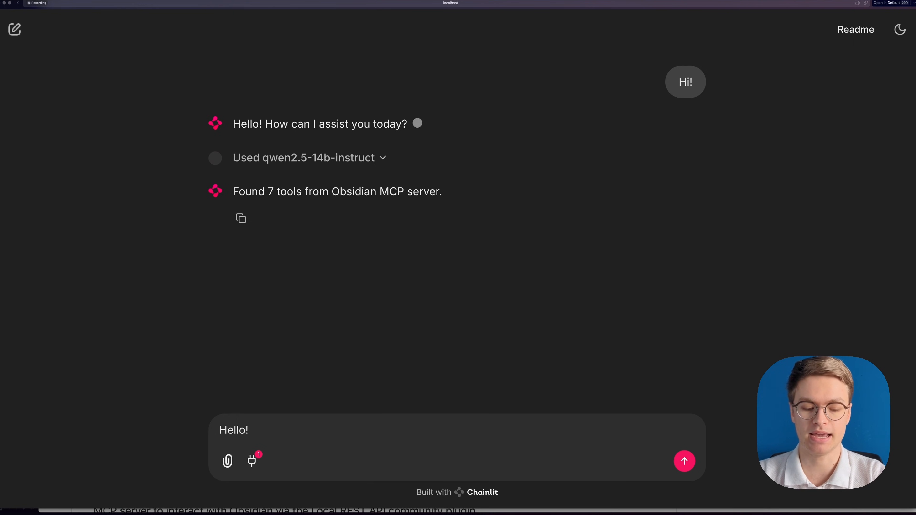
{"action": "left_click", "coordinate": [684, 461]}
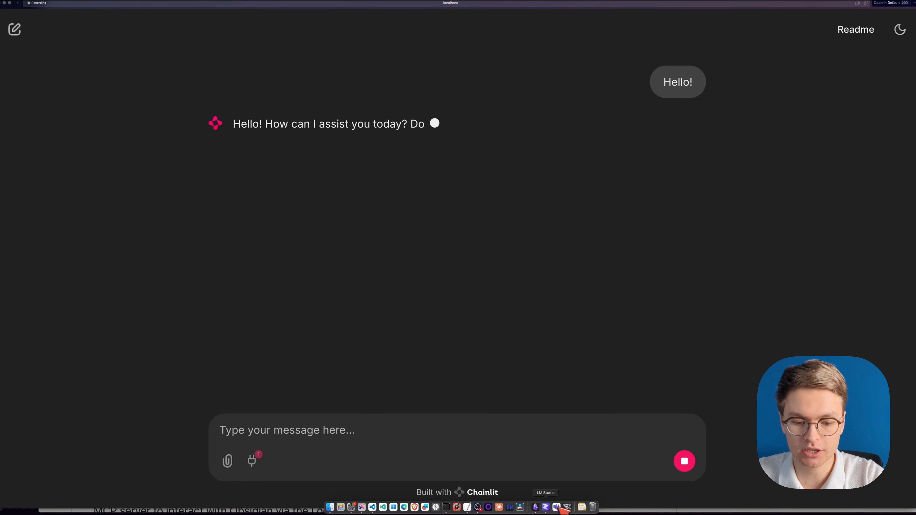
{"action": "left_click", "coordinate": [556, 507]}
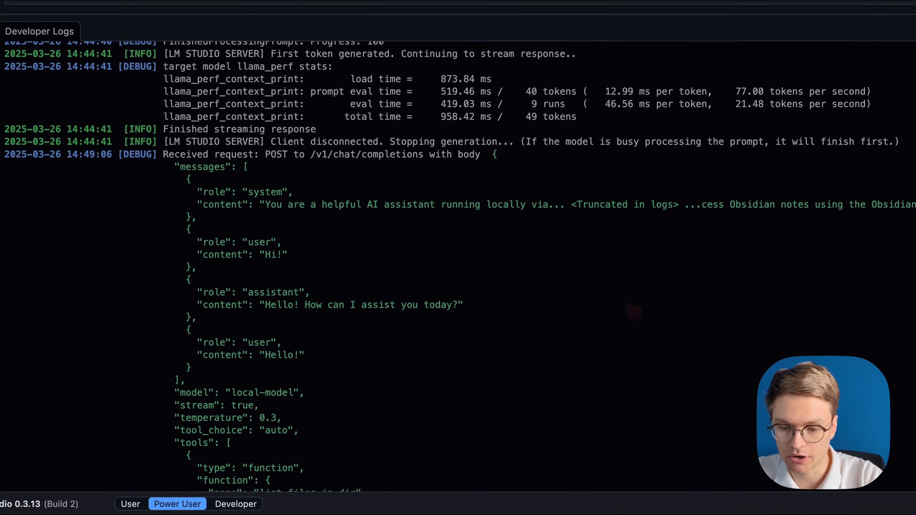
{"action": "scroll", "scroll_direction": "down", "scroll_amount": 3}
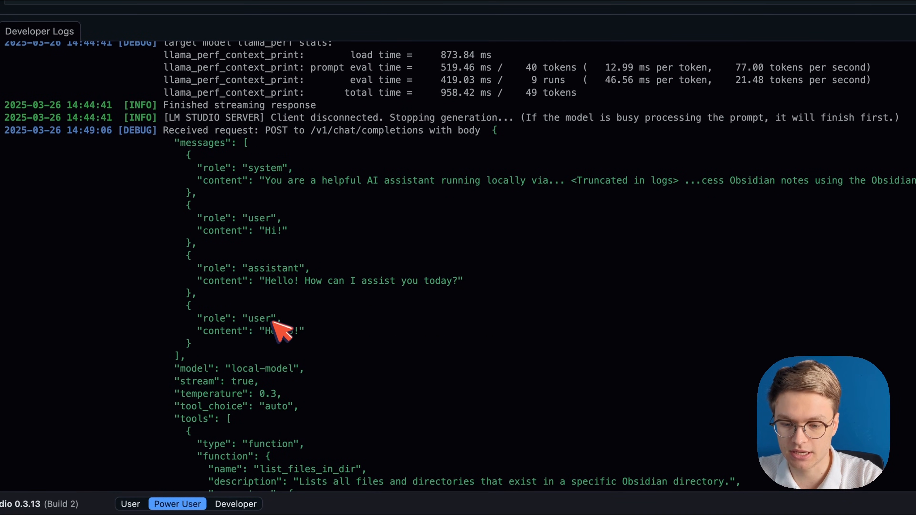
{"action": "double_click", "coordinate": [283, 332]}
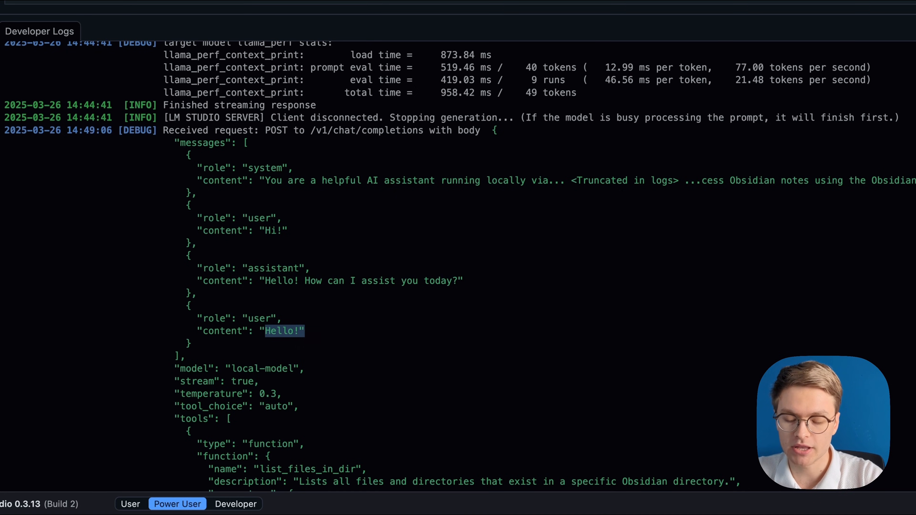
{"action": "scroll", "scroll_direction": "down", "scroll_amount": 3}
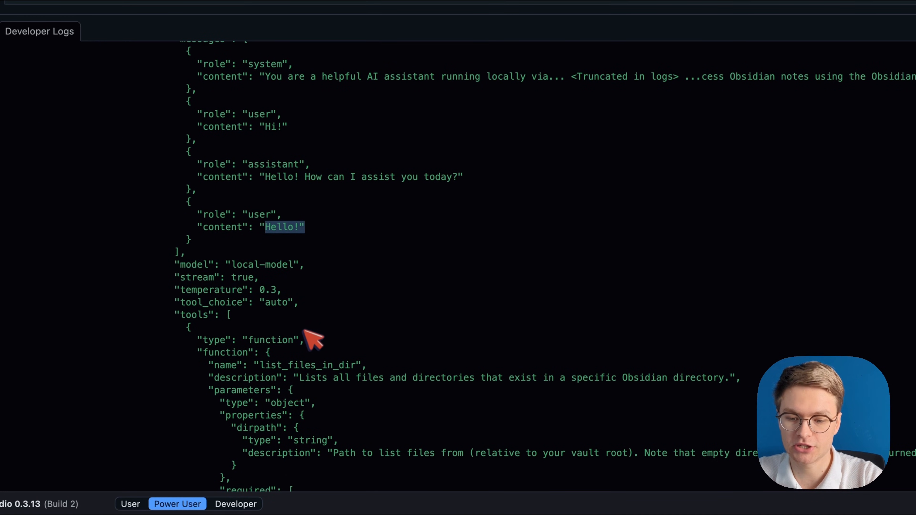
{"action": "mouse_move", "coordinate": [234, 313]}
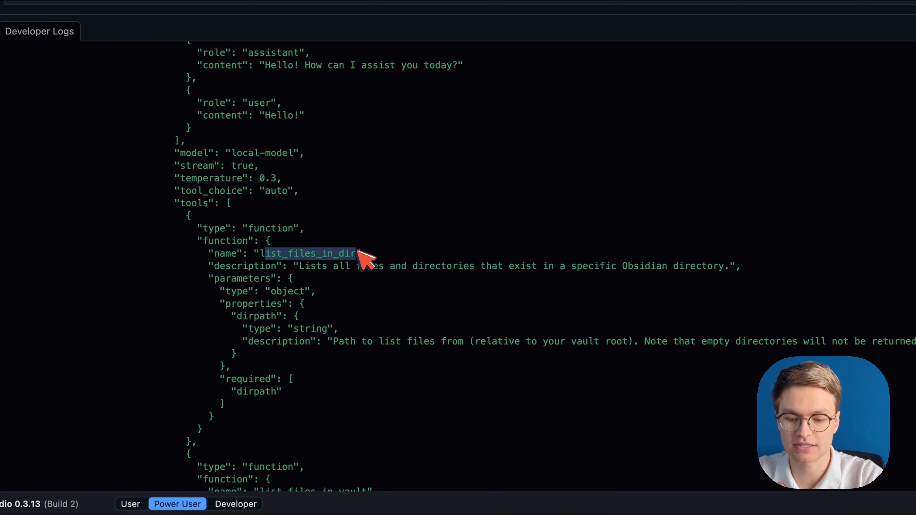
{"action": "scroll", "scroll_direction": "down", "scroll_amount": 3}
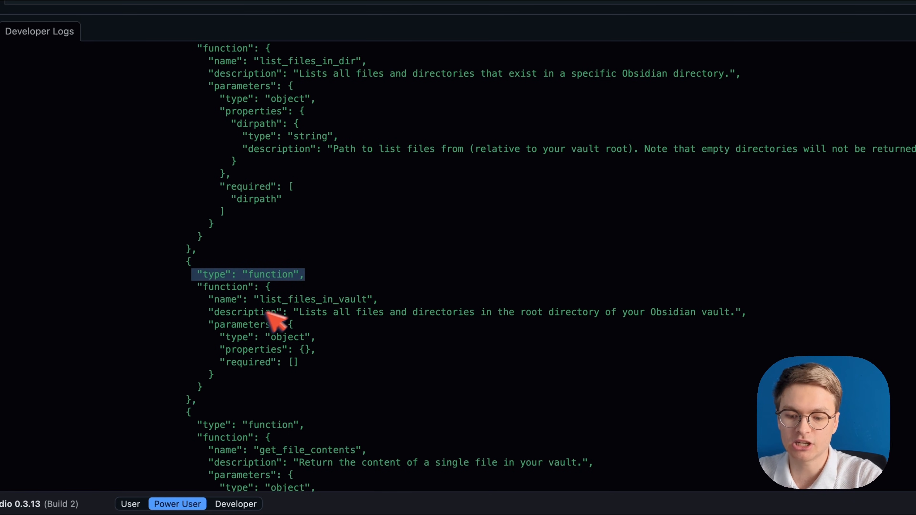
{"action": "scroll", "scroll_direction": "down", "scroll_amount": 3}
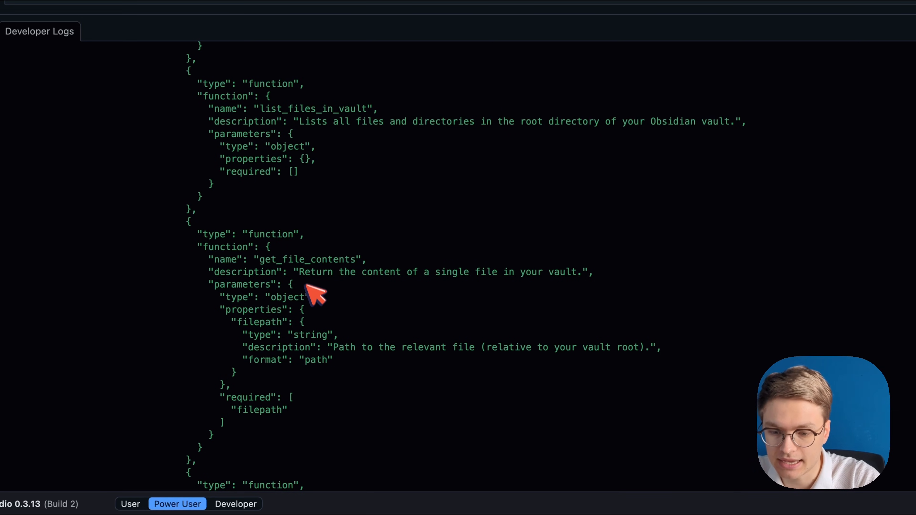
{"action": "double_click", "coordinate": [307, 260]}
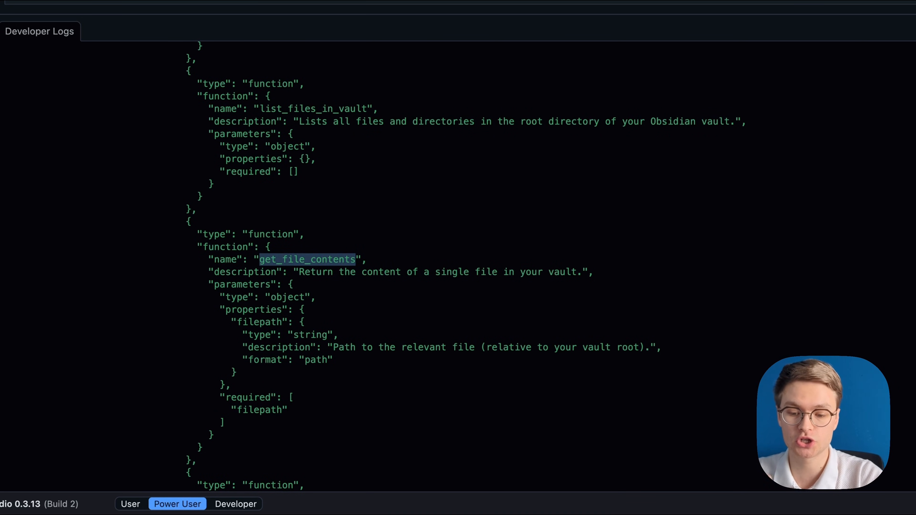
{"action": "mouse_move", "coordinate": [309, 265]}
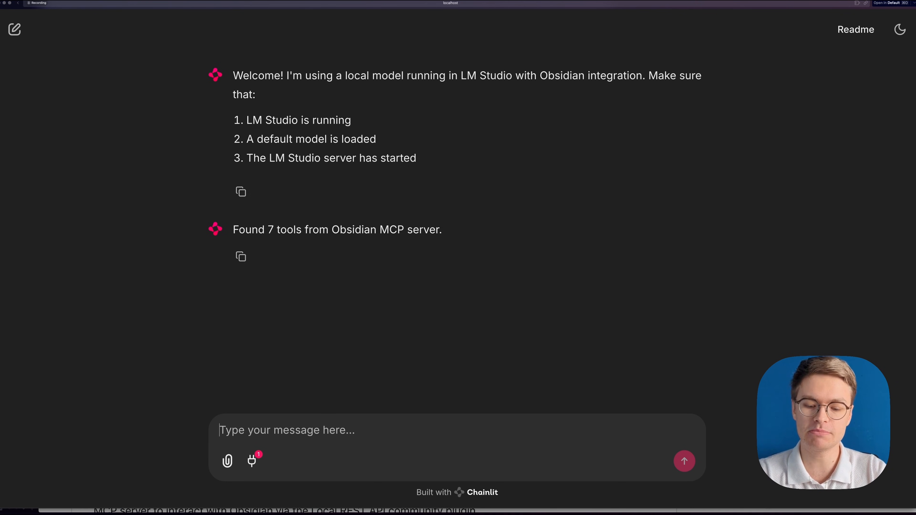
Send the 'Fetch my Obsidian vault files…' prompt, triggering list_files_in_vault to return the three notes
{"action": "type", "text": "Fetch my Obsidian vault files. You must read each of the files with separate calls carefully and not make up the content yourself. Just make sure you fetch the real file contents via commands first and then wait for my next instructions. DO NOT repeat the content of the file to me."}
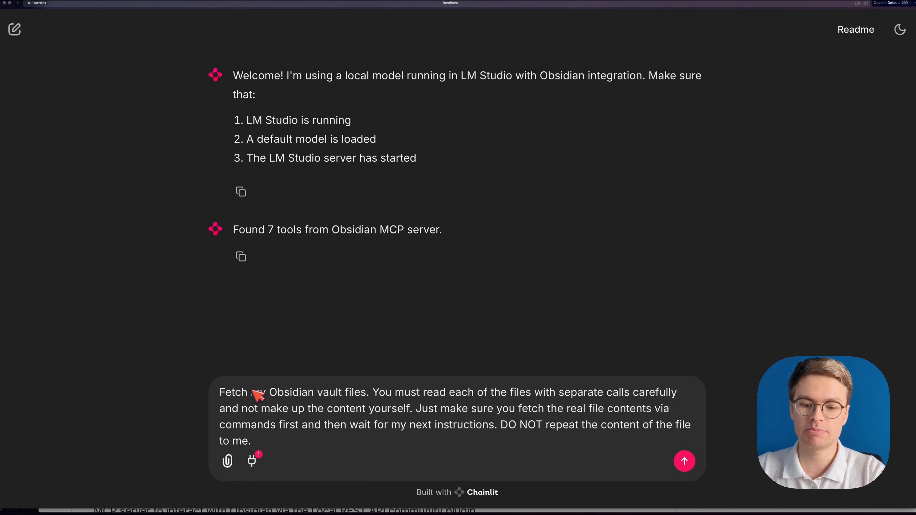
{"action": "mouse_move", "coordinate": [523, 394]}
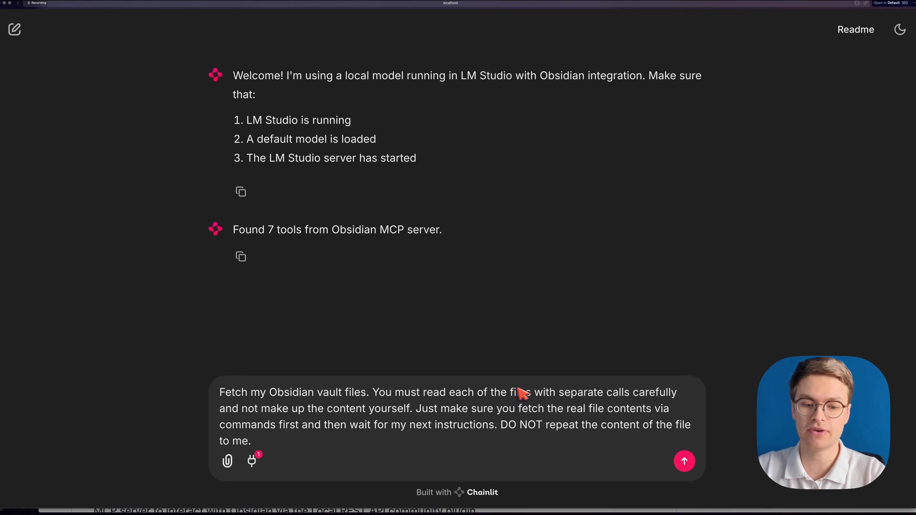
{"action": "mouse_move", "coordinate": [280, 408]}
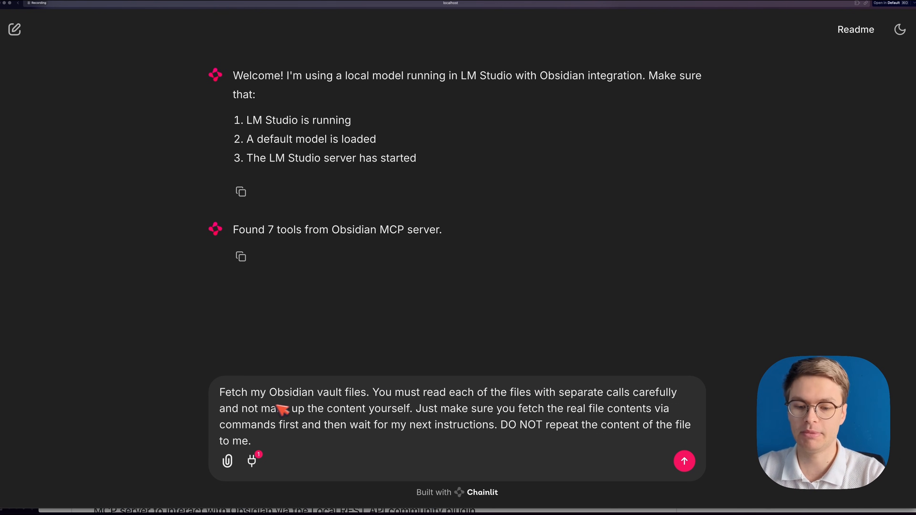
{"action": "mouse_move", "coordinate": [529, 441]}
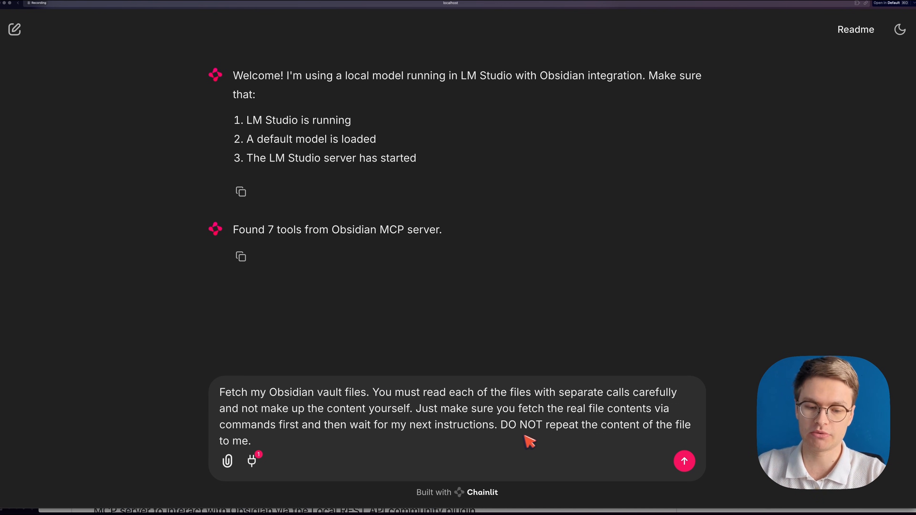
{"action": "left_click", "coordinate": [683, 461]}
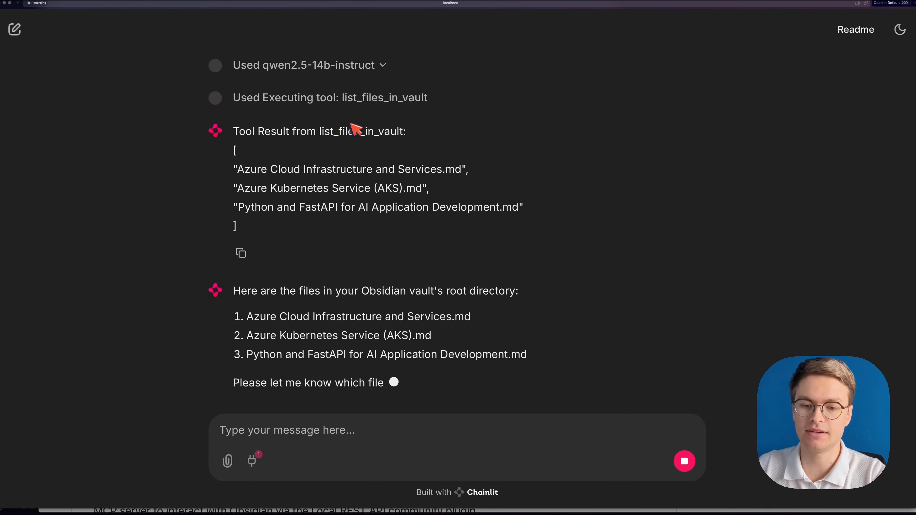
{"action": "scroll", "scroll_direction": "down", "scroll_amount": 3}
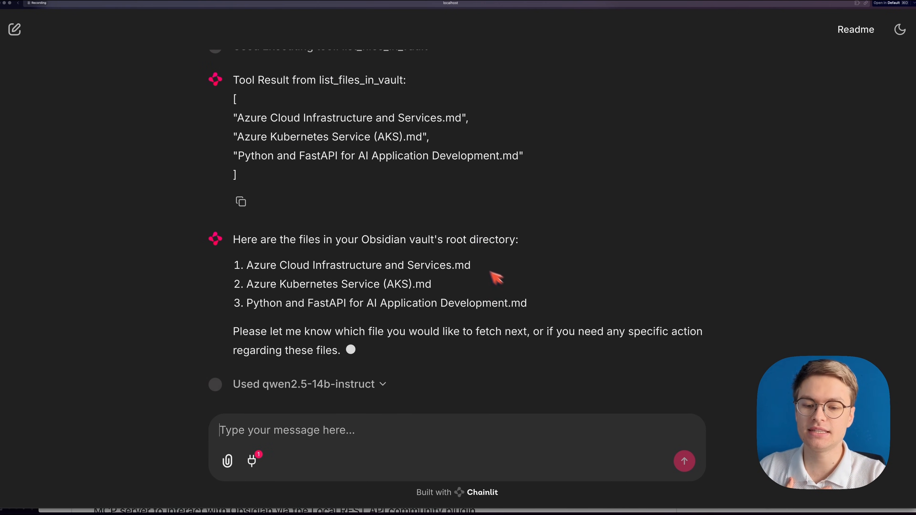
{"action": "mouse_move", "coordinate": [595, 448]}
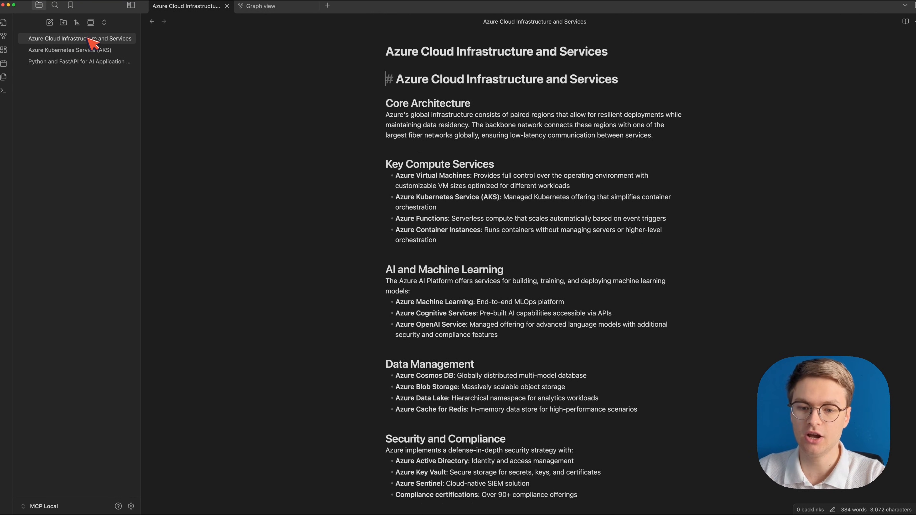
View the Azure Cloud Infrastructure note, then the Python and FastAPI note in Obsidian
{"action": "left_click", "coordinate": [78, 61]}
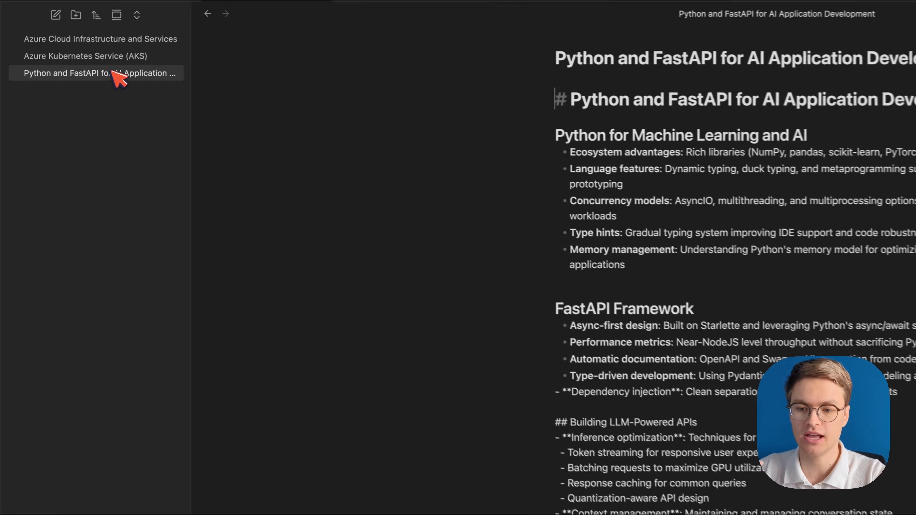
{"action": "left_click", "coordinate": [85, 55]}
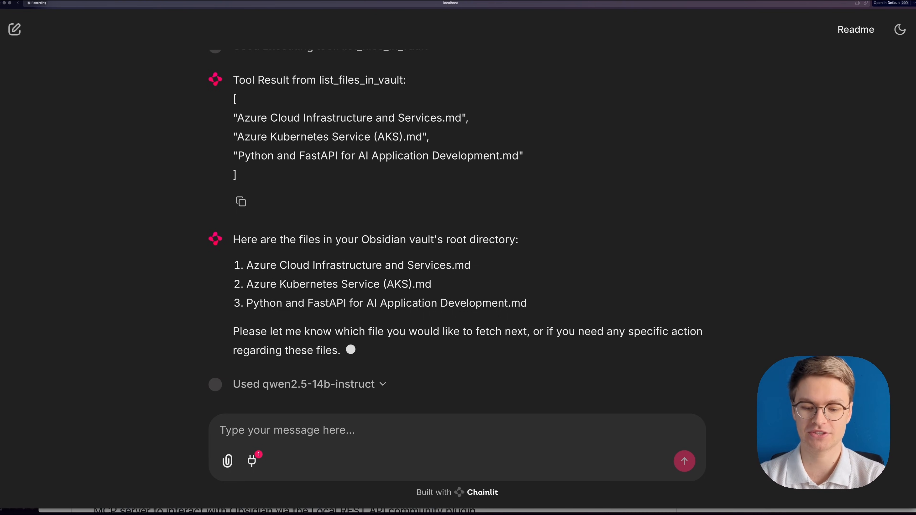
Reply 'Yes, read al...' so the model fetches the Python and FastAPI note via get_file_contents
{"action": "type", "text": "Yes, read al"}
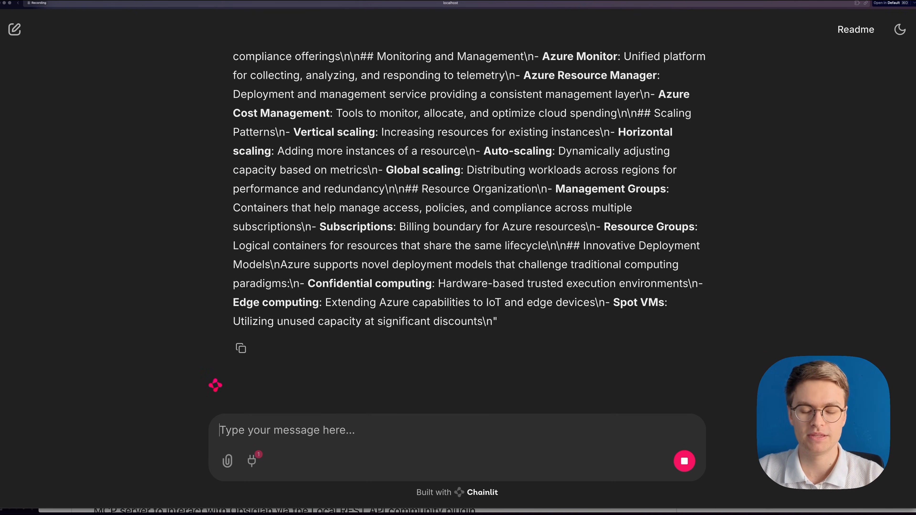
{"action": "scroll", "scroll_direction": "up", "scroll_amount": 3}
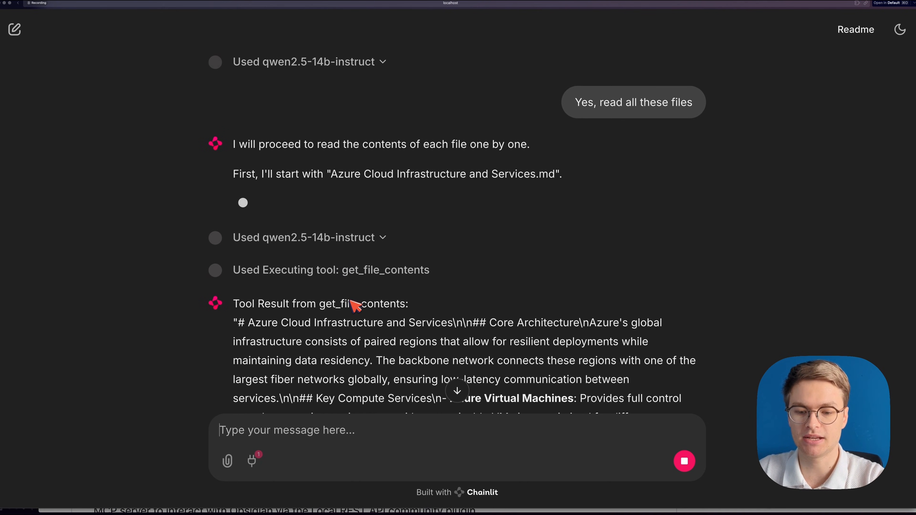
{"action": "double_click", "coordinate": [379, 266]}
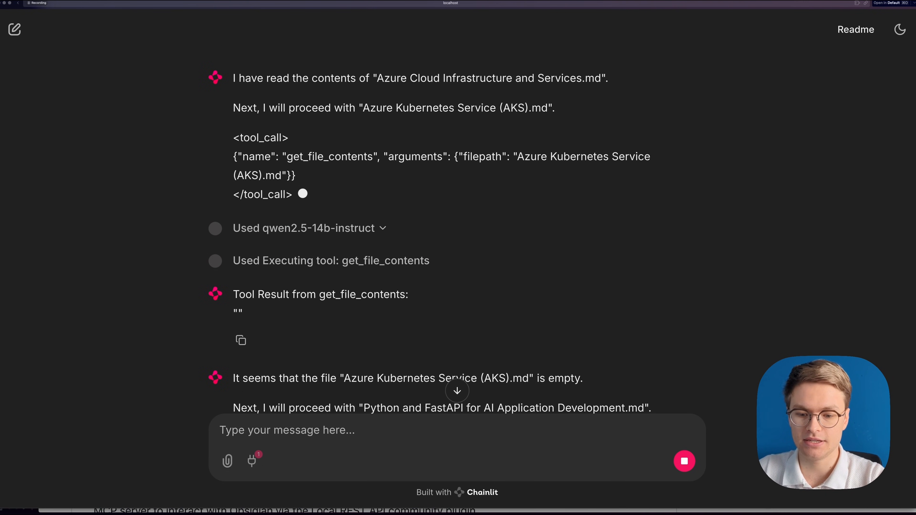
{"action": "scroll", "scroll_direction": "down", "scroll_amount": 3}
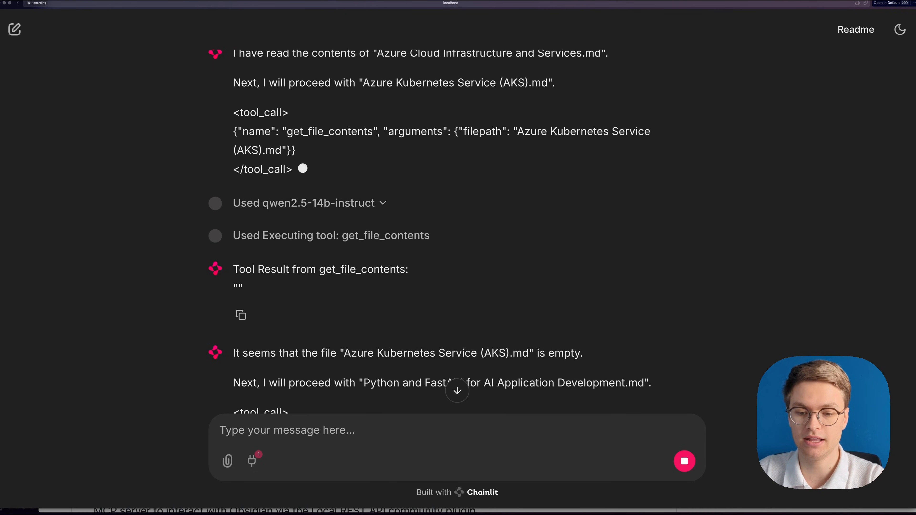
{"action": "scroll", "scroll_direction": "down", "scroll_amount": 3}
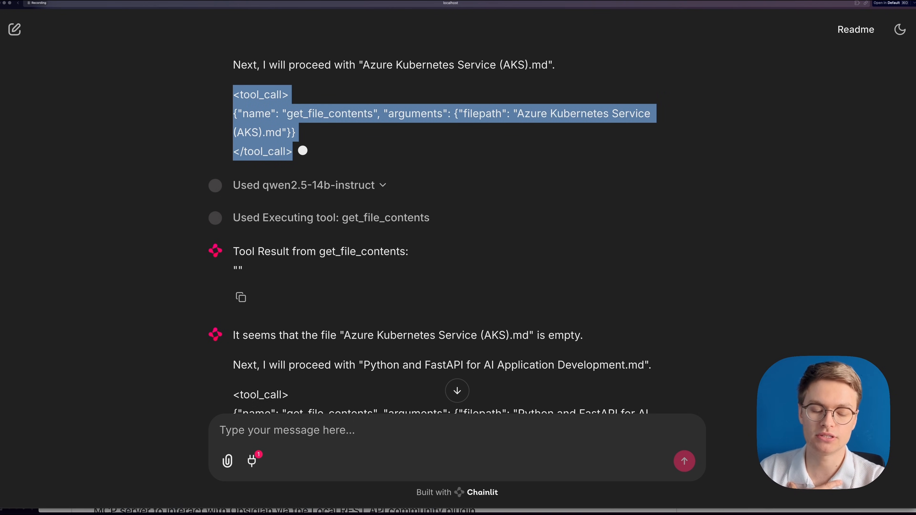
Highlight the tool call's JSON arguments and read through the returned Python and FastAPI note text
{"action": "left_click", "coordinate": [260, 113]}
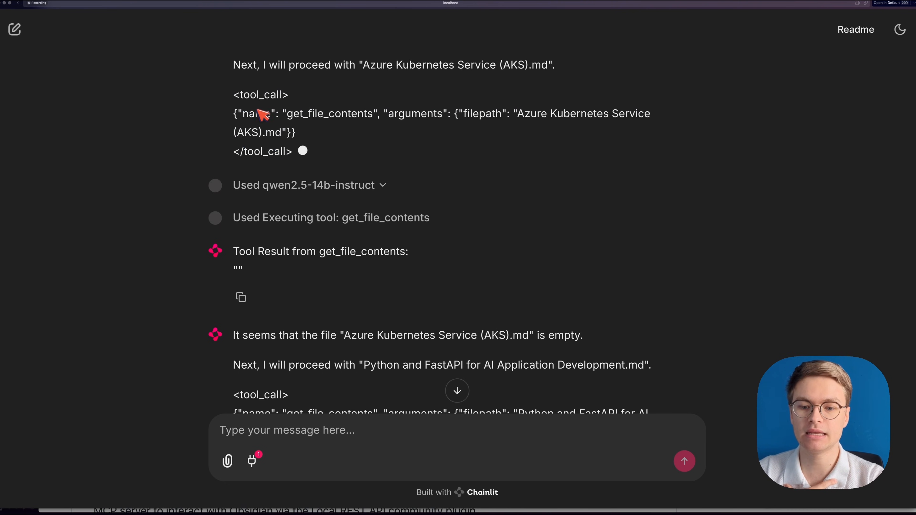
{"action": "double_click", "coordinate": [259, 95]}
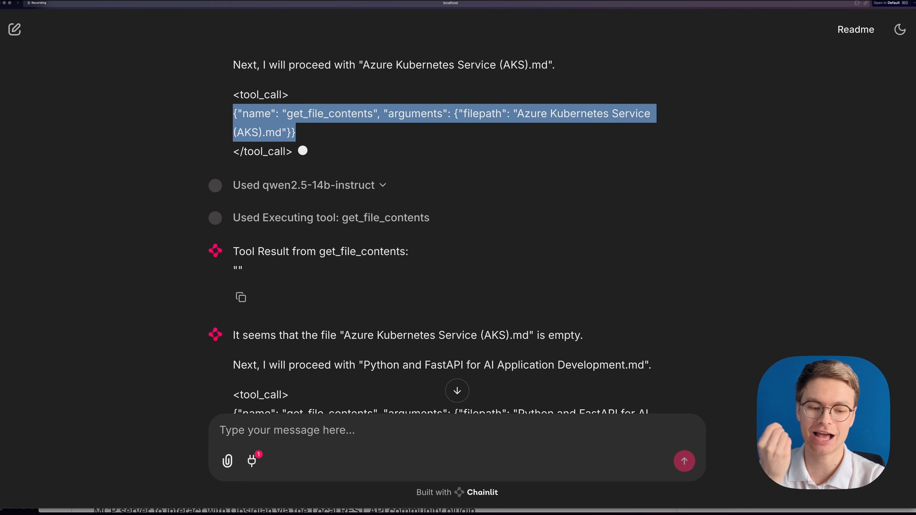
{"action": "scroll", "scroll_direction": "down", "scroll_amount": 3}
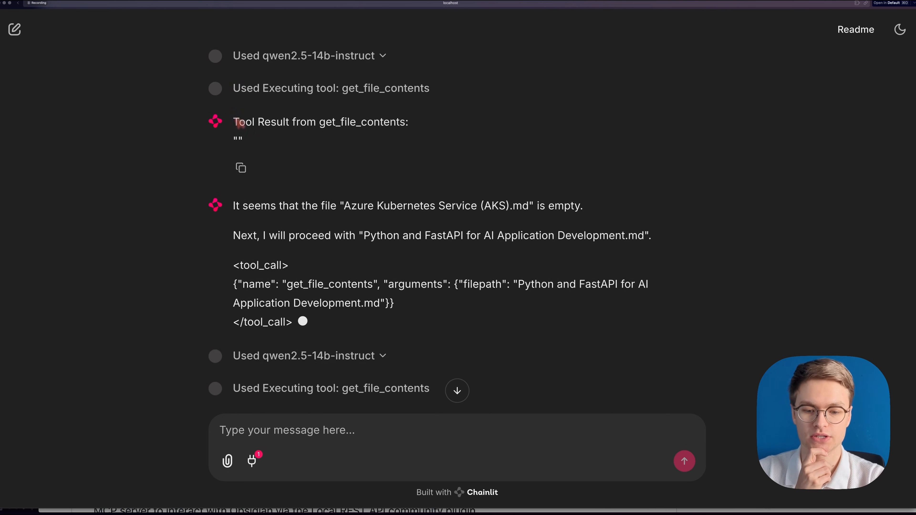
{"action": "scroll", "scroll_direction": "down", "scroll_amount": 3}
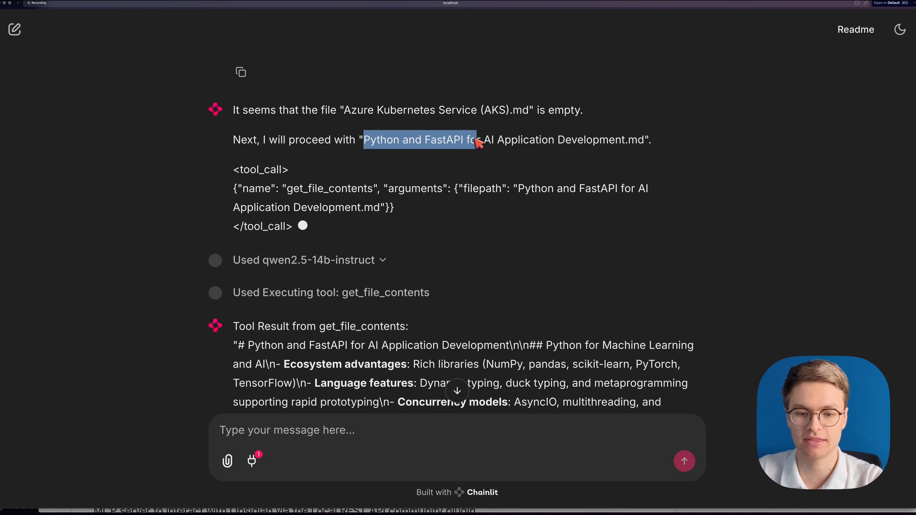
{"action": "scroll", "scroll_direction": "down", "scroll_amount": 3}
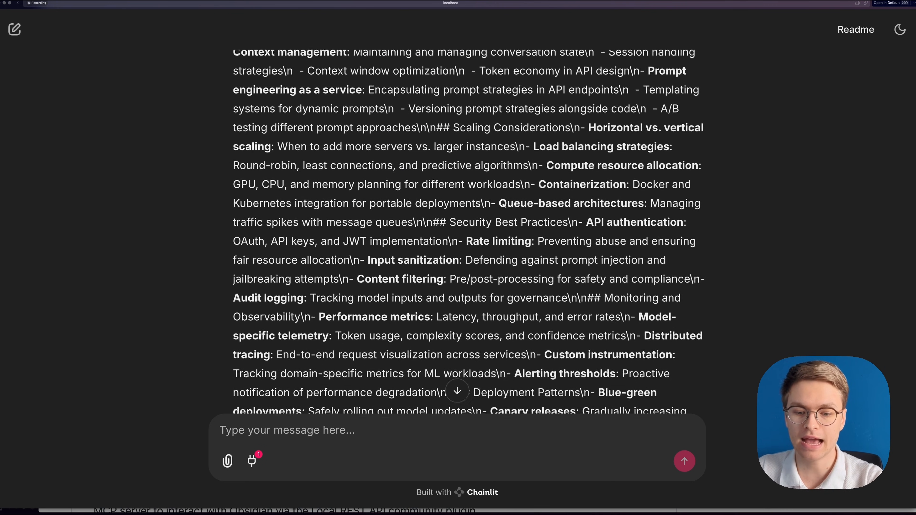
{"action": "scroll", "scroll_direction": "down", "scroll_amount": 3}
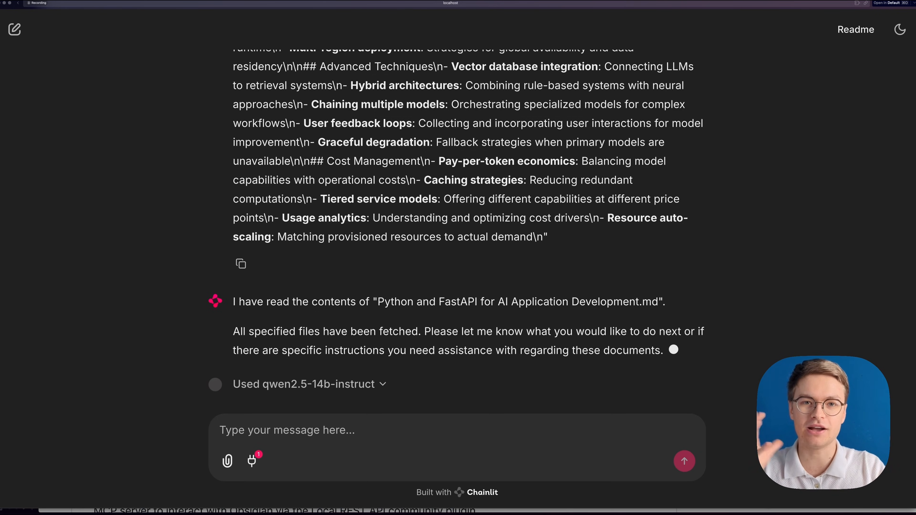
{"action": "mouse_move", "coordinate": [475, 175]}
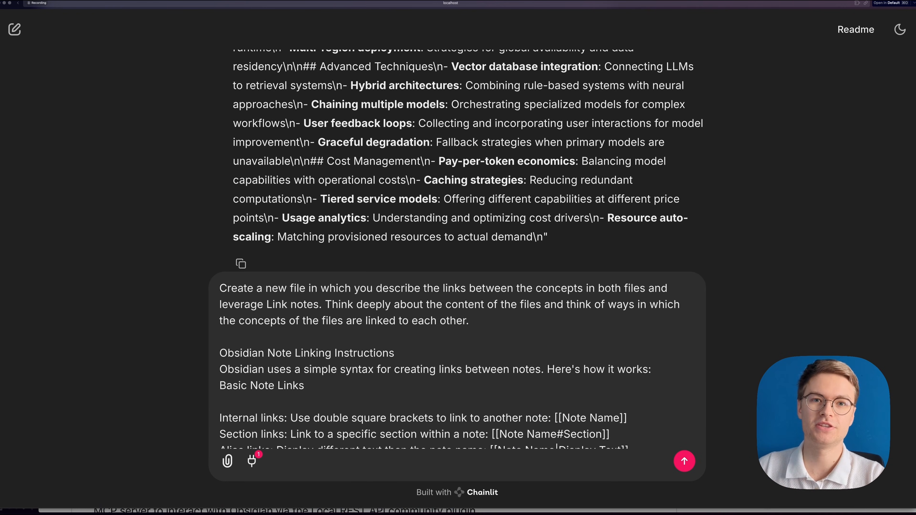
{"action": "mouse_move", "coordinate": [437, 299]}
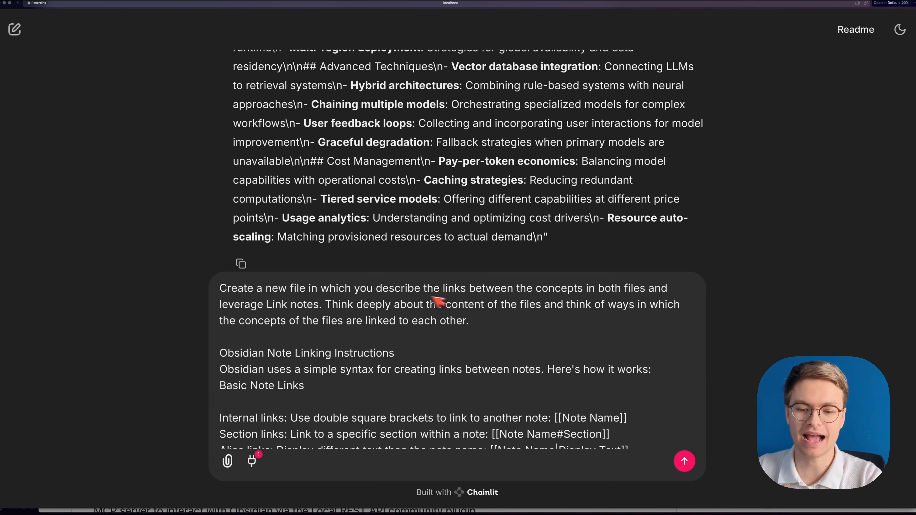
{"action": "mouse_move", "coordinate": [340, 294]}
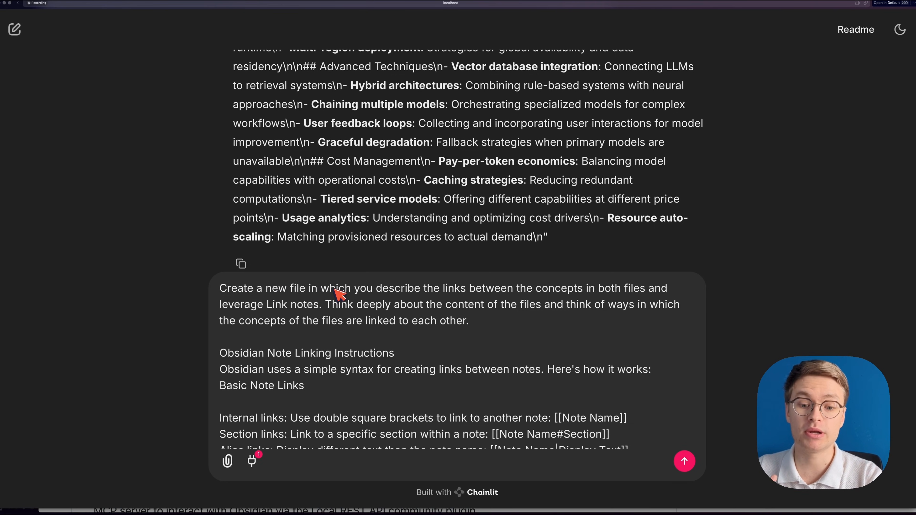
{"action": "mouse_move", "coordinate": [596, 292]}
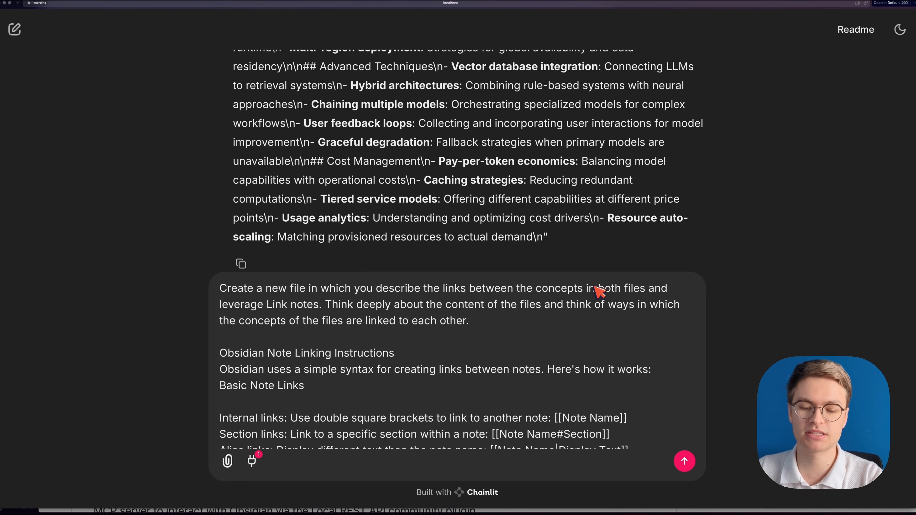
{"action": "mouse_move", "coordinate": [318, 361]}
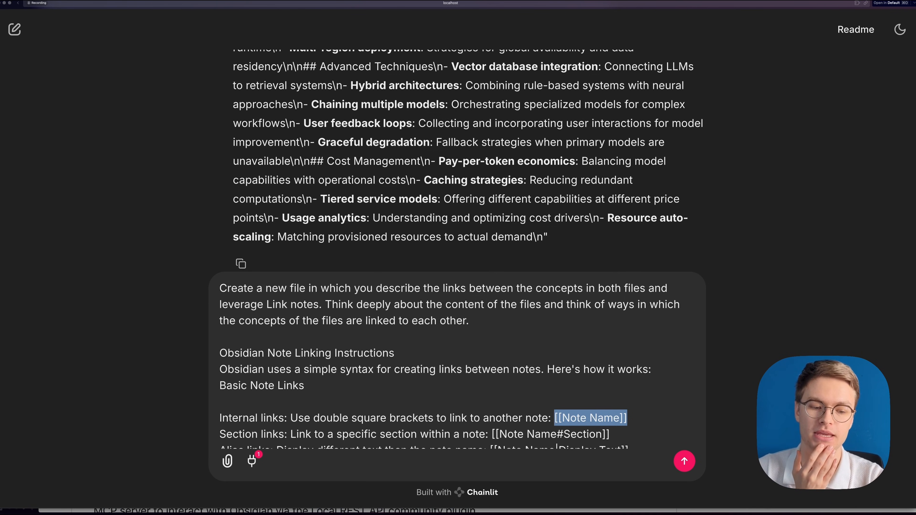
Review the model's append_content call creating the Integration of Azure Cloud Services and AI Development note
{"action": "scroll", "scroll_direction": "up", "scroll_amount": 3}
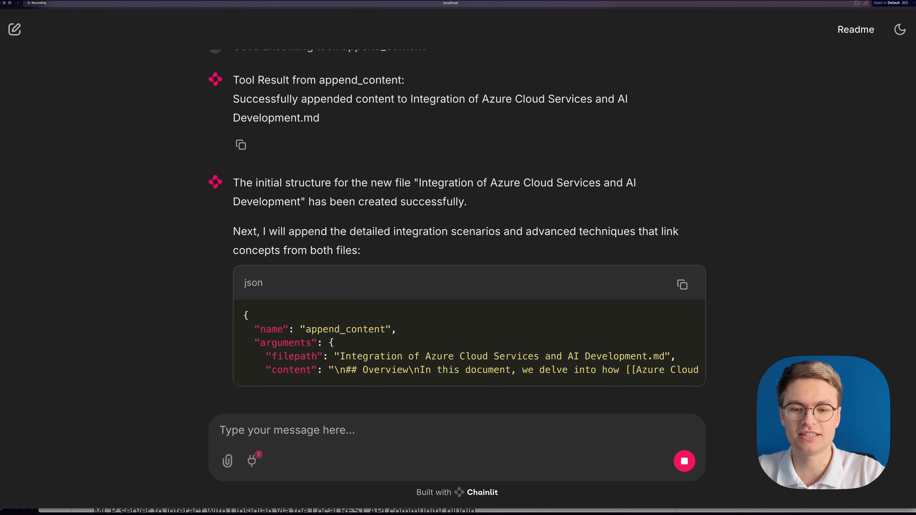
{"action": "mouse_move", "coordinate": [351, 115]}
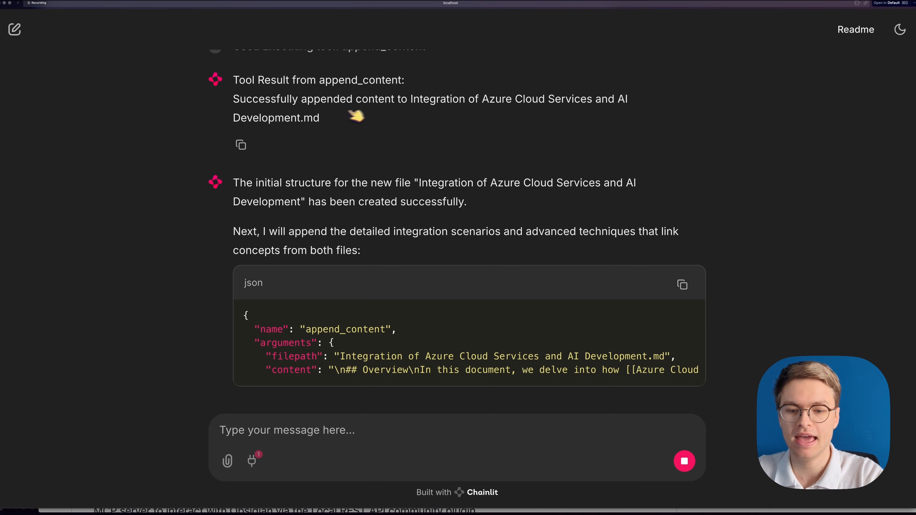
{"action": "mouse_move", "coordinate": [541, 113]}
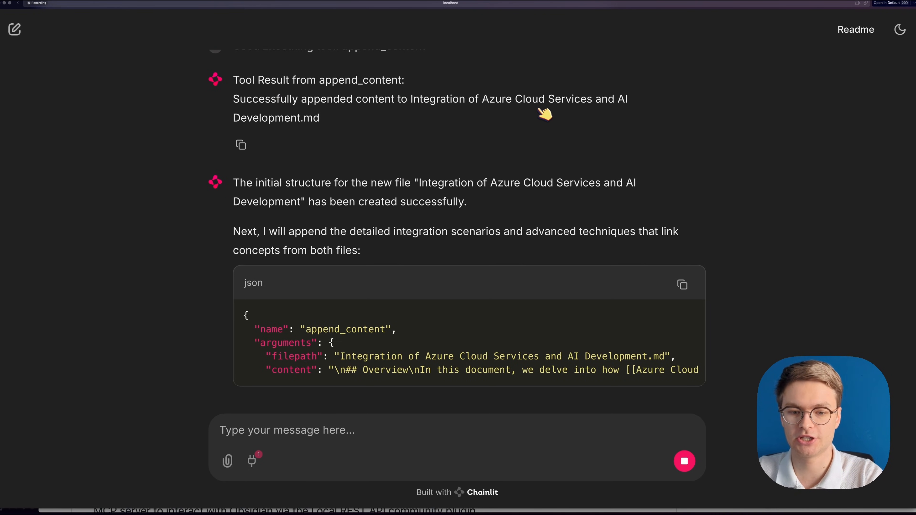
{"action": "mouse_move", "coordinate": [286, 126]}
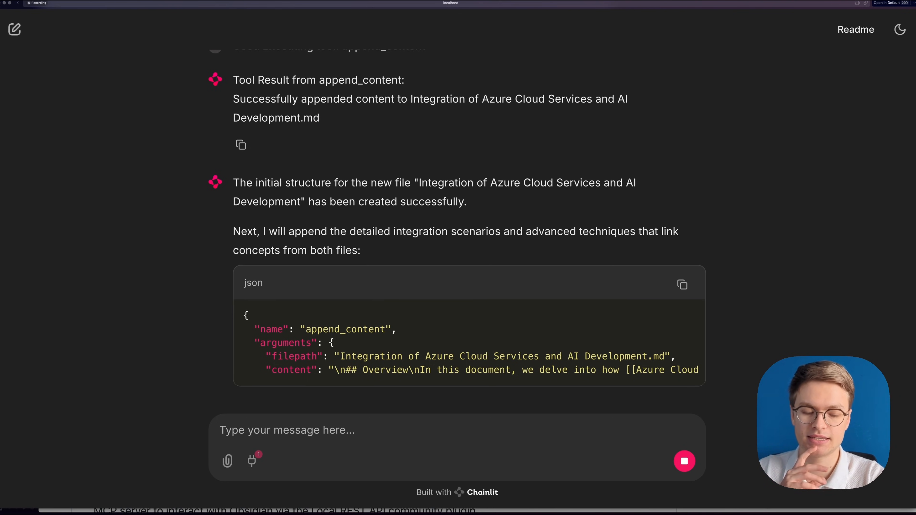
{"action": "mouse_move", "coordinate": [380, 148]}
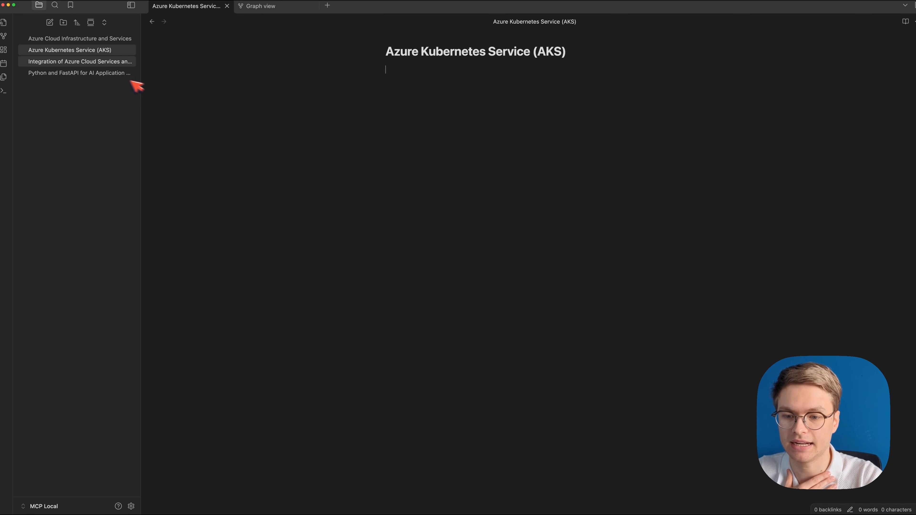
View the new Integration note's heading and introductory paragraph in Obsidian
{"action": "left_click", "coordinate": [79, 62]}
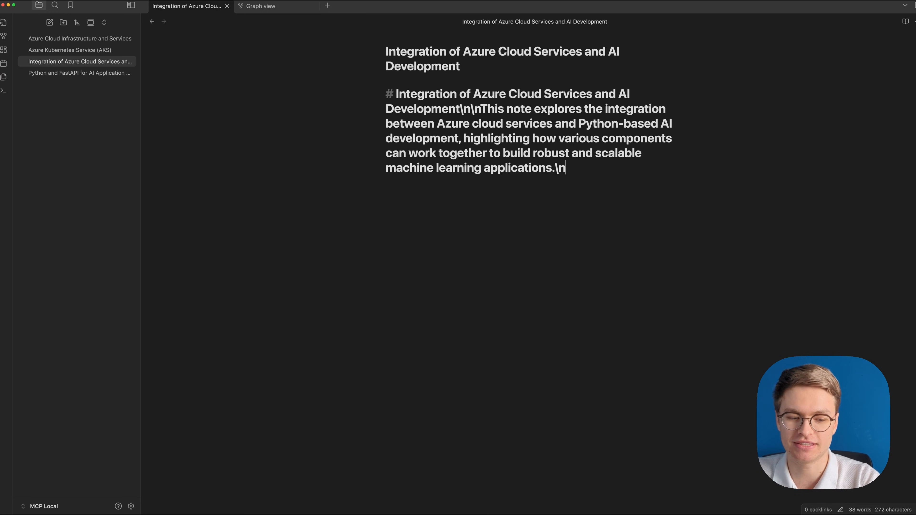
{"action": "mouse_move", "coordinate": [569, 218]}
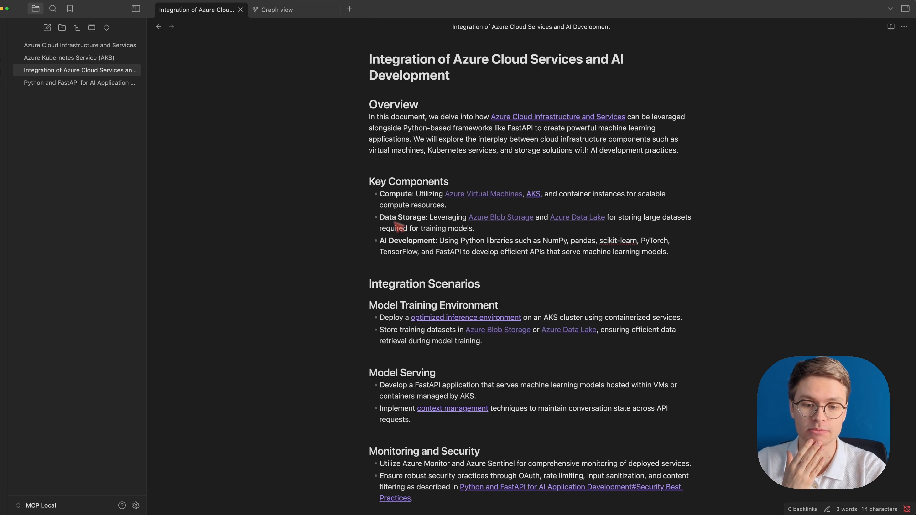
{"action": "mouse_move", "coordinate": [557, 117]}
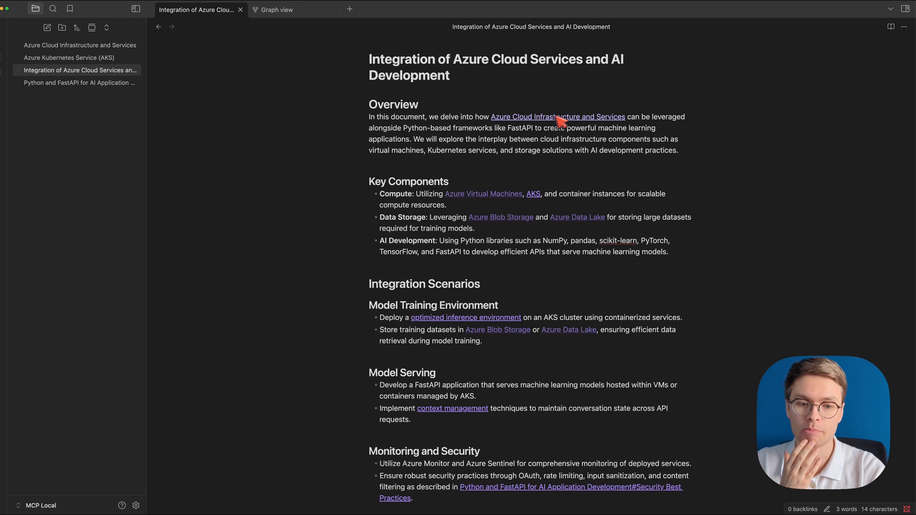
{"action": "mouse_move", "coordinate": [536, 206]}
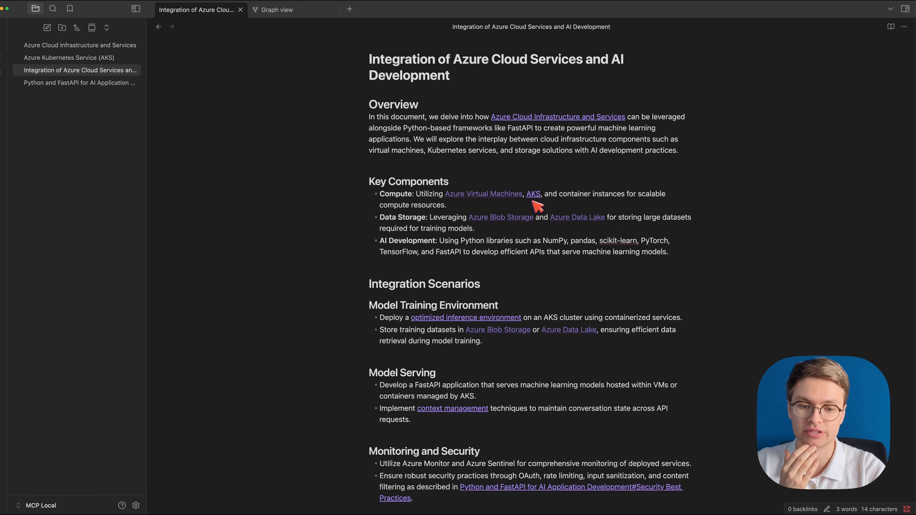
{"action": "left_click", "coordinate": [533, 193]}
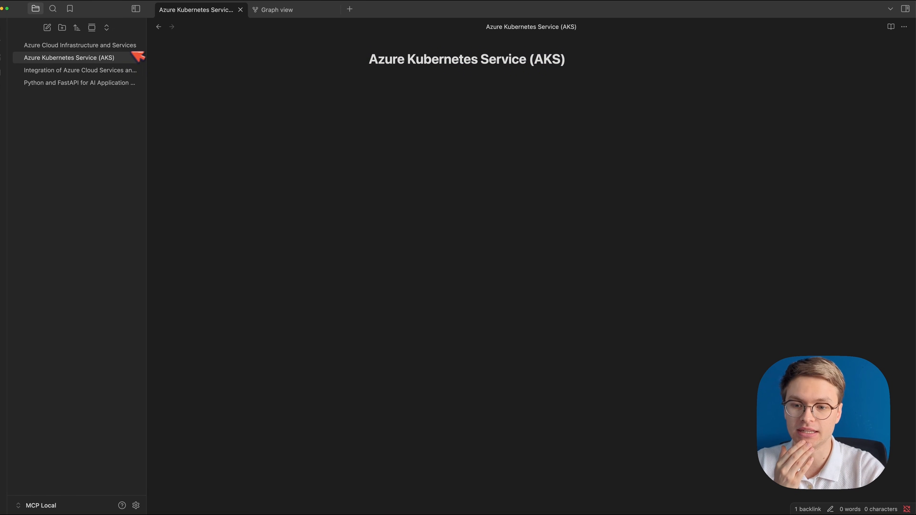
{"action": "left_click", "coordinate": [80, 71]}
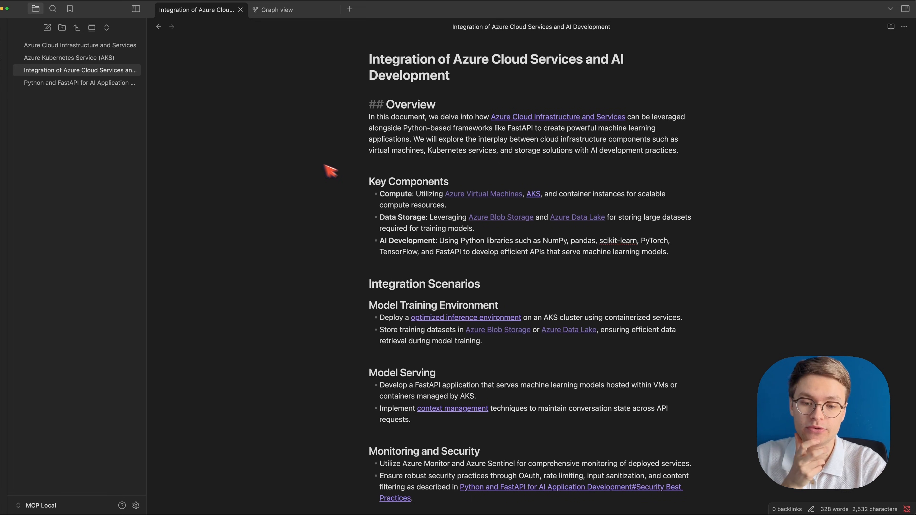
{"action": "scroll", "scroll_direction": "down", "scroll_amount": 3}
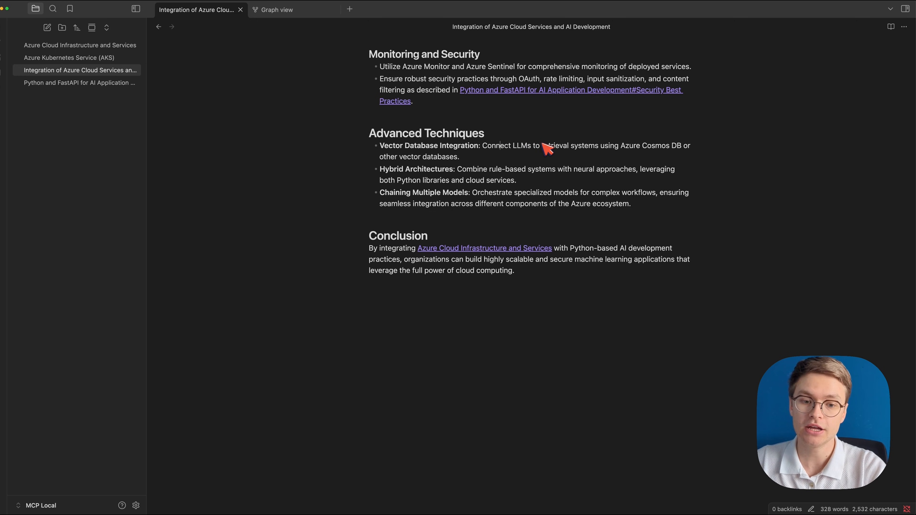
{"action": "mouse_move", "coordinate": [653, 148]}
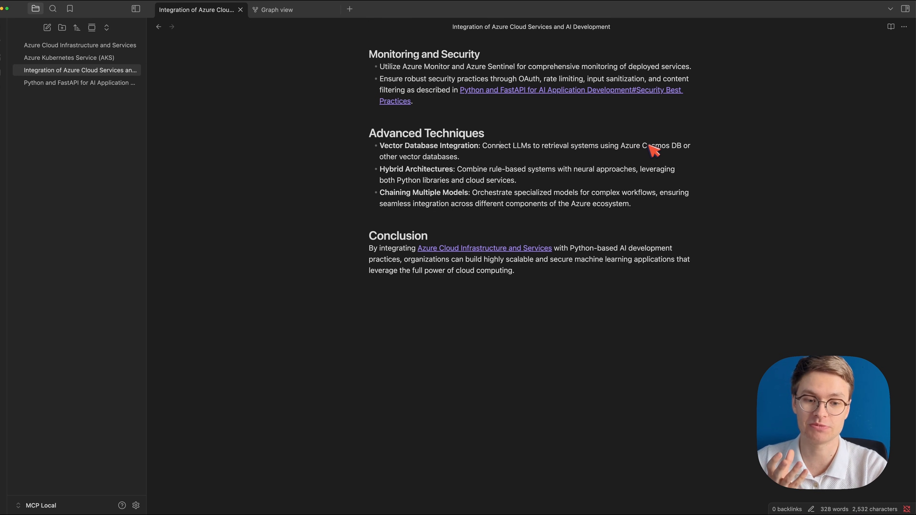
{"action": "mouse_move", "coordinate": [687, 162]}
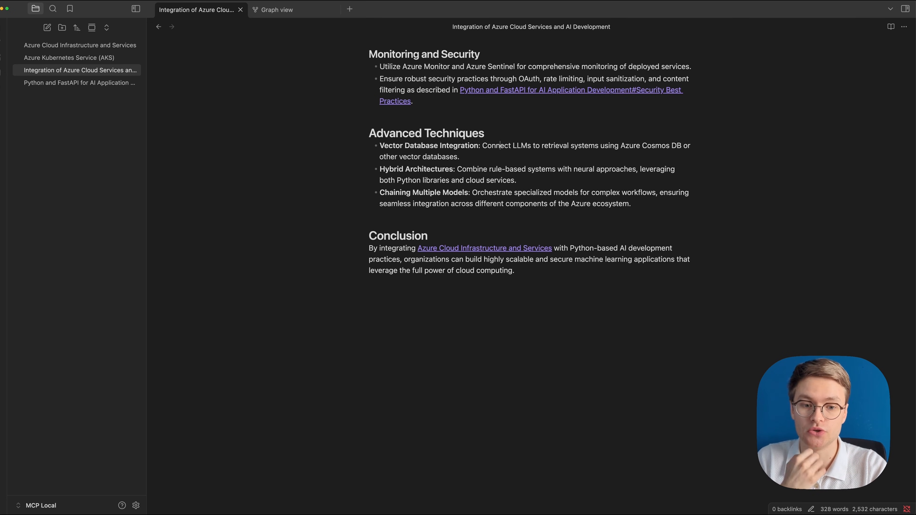
{"action": "mouse_move", "coordinate": [623, 94]}
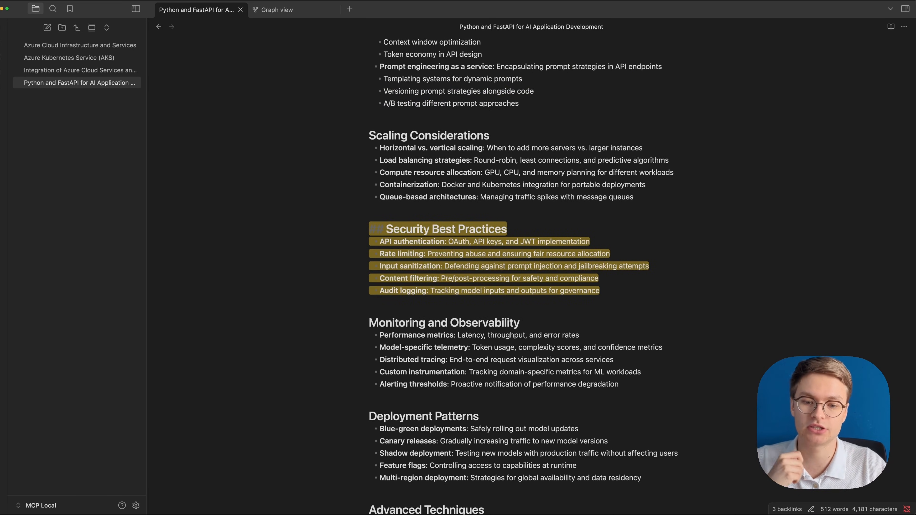
{"action": "mouse_move", "coordinate": [468, 39]}
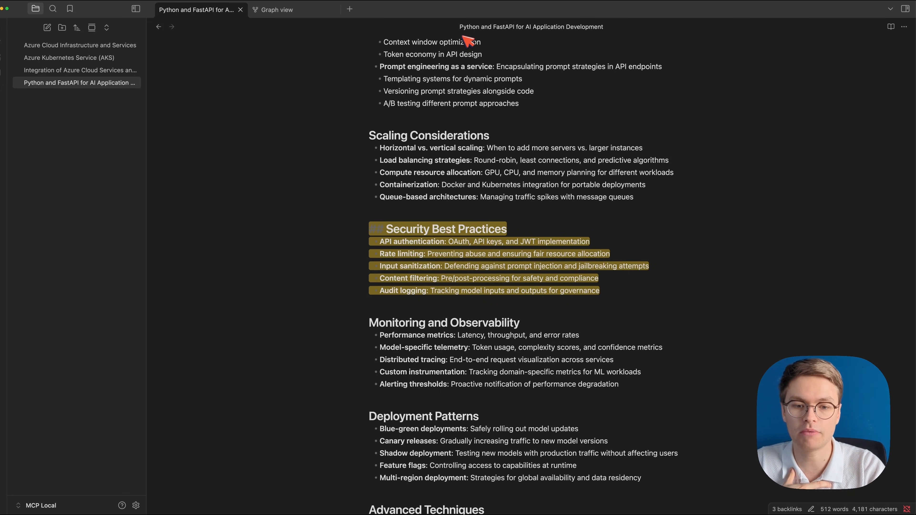
{"action": "mouse_move", "coordinate": [508, 40]}
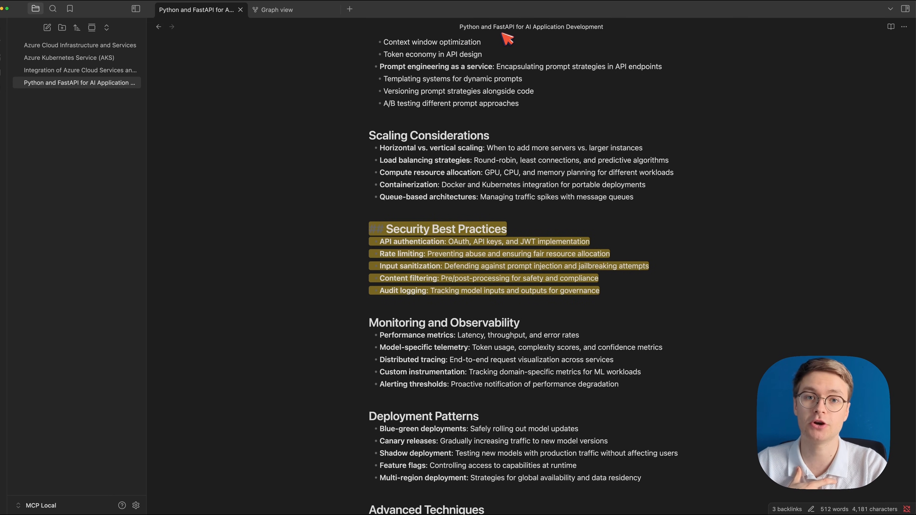